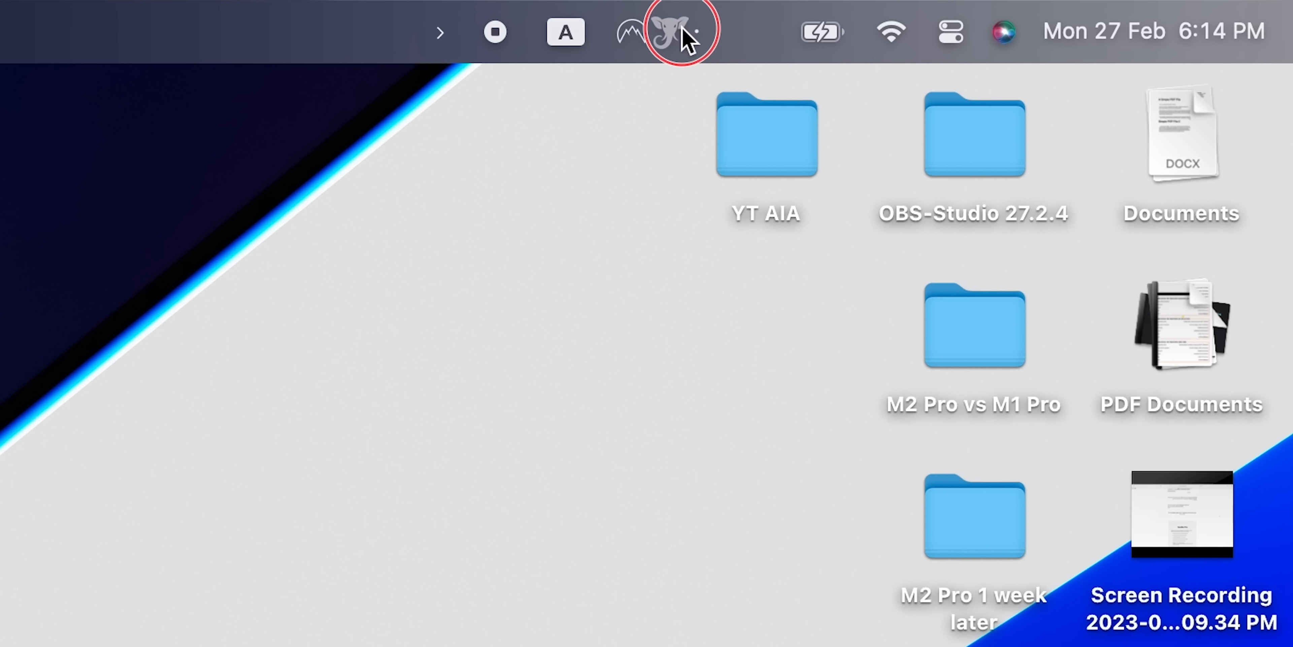
mouse_move(445, 33)
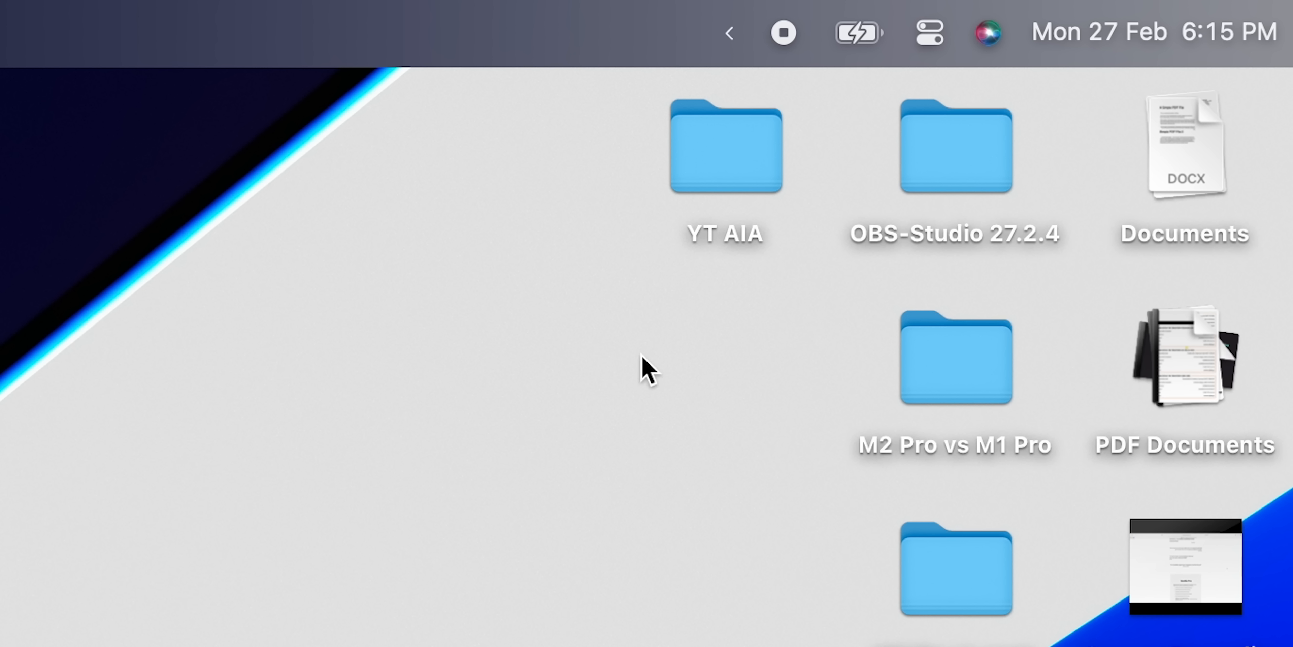
- Collapse Vanilla's arrow so the menu bar icons to its left are hidden
left_click(729, 33)
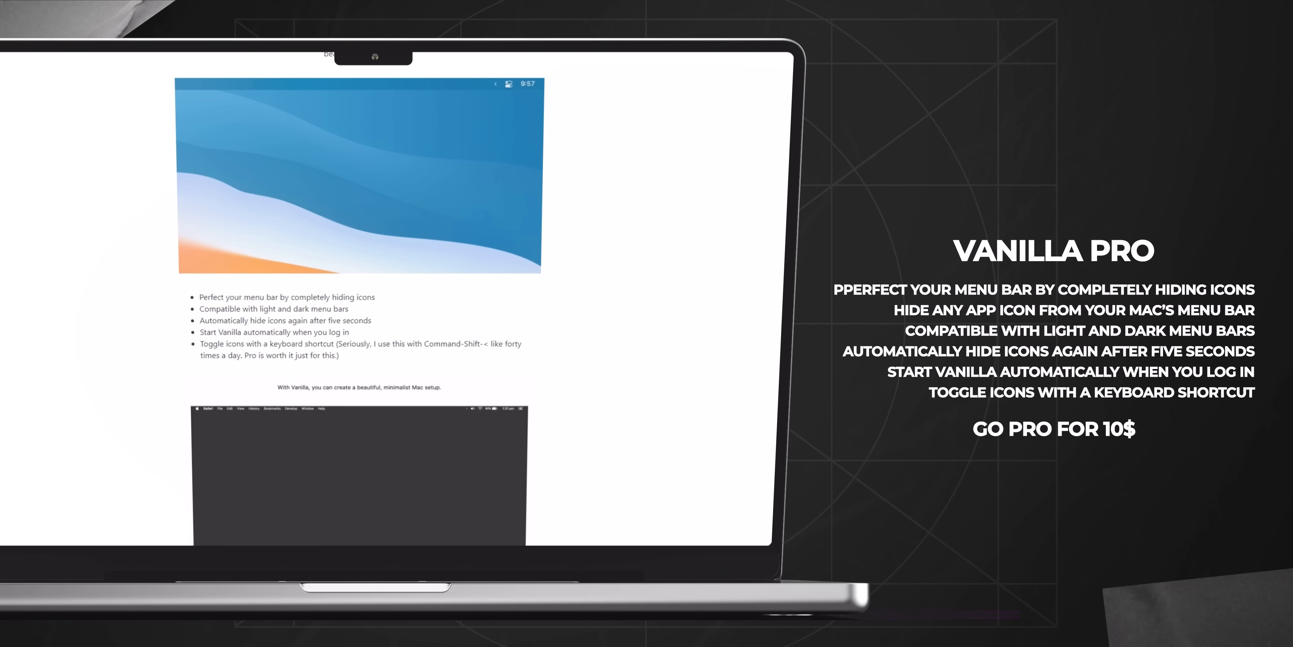
scroll("down", 3)
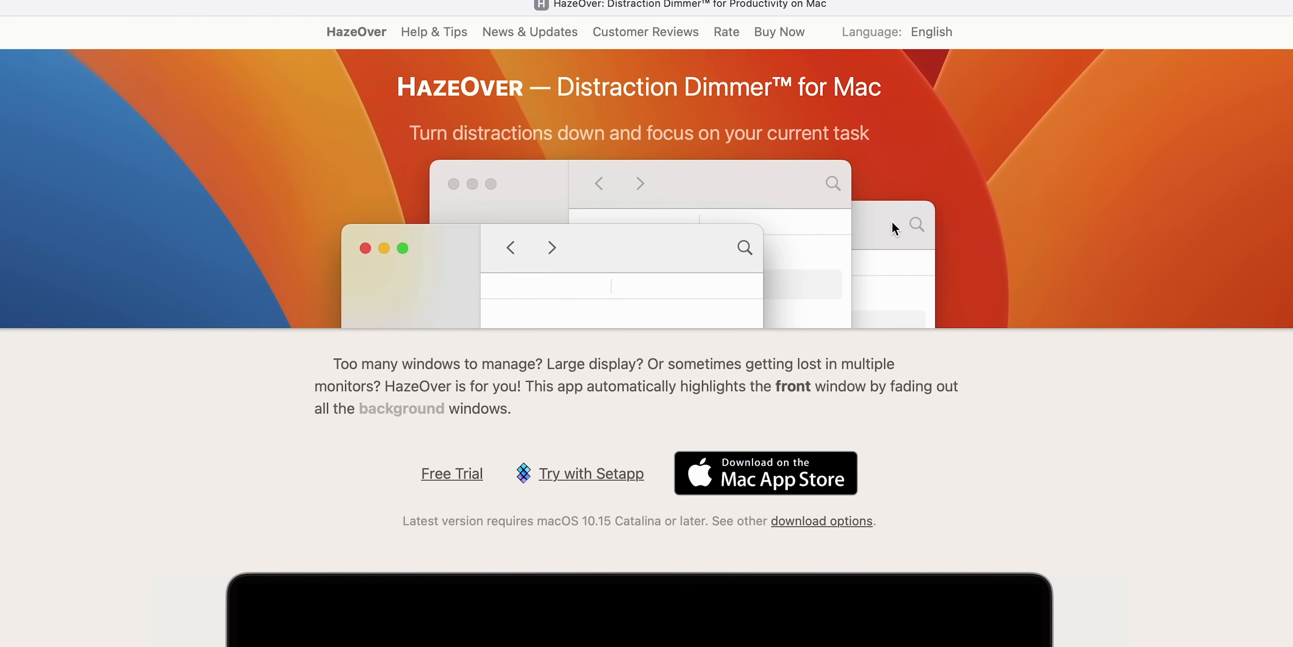
- Play the HazeOver demo video of background windows fading out
scroll("down", 3)
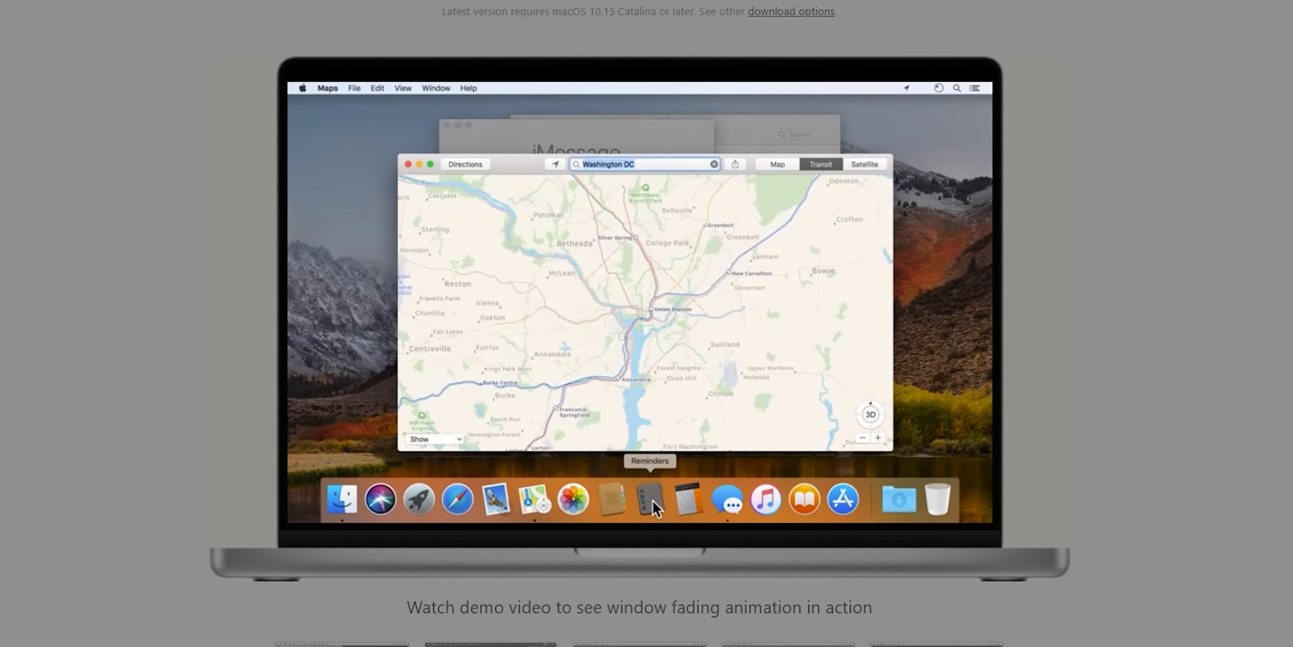
left_click(612, 499)
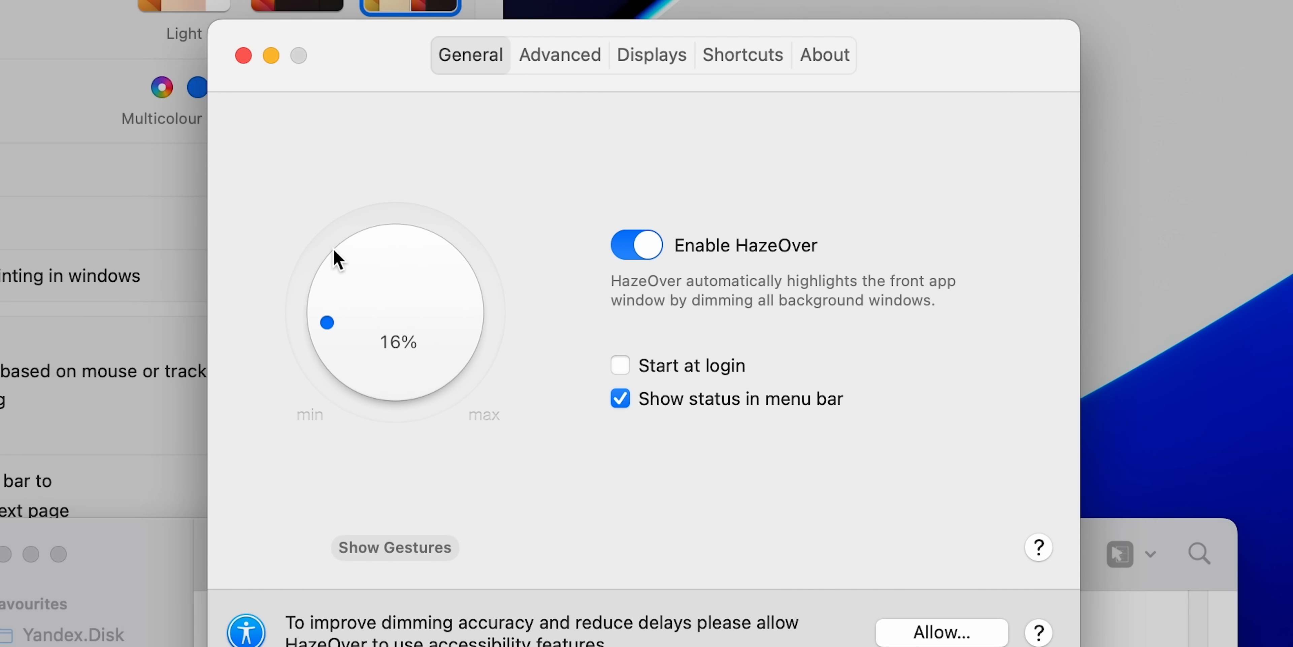
- Drag HazeOver's dimming knob through 72% and 37% to settle at 57%
left_click_drag(326, 322, 457, 280)
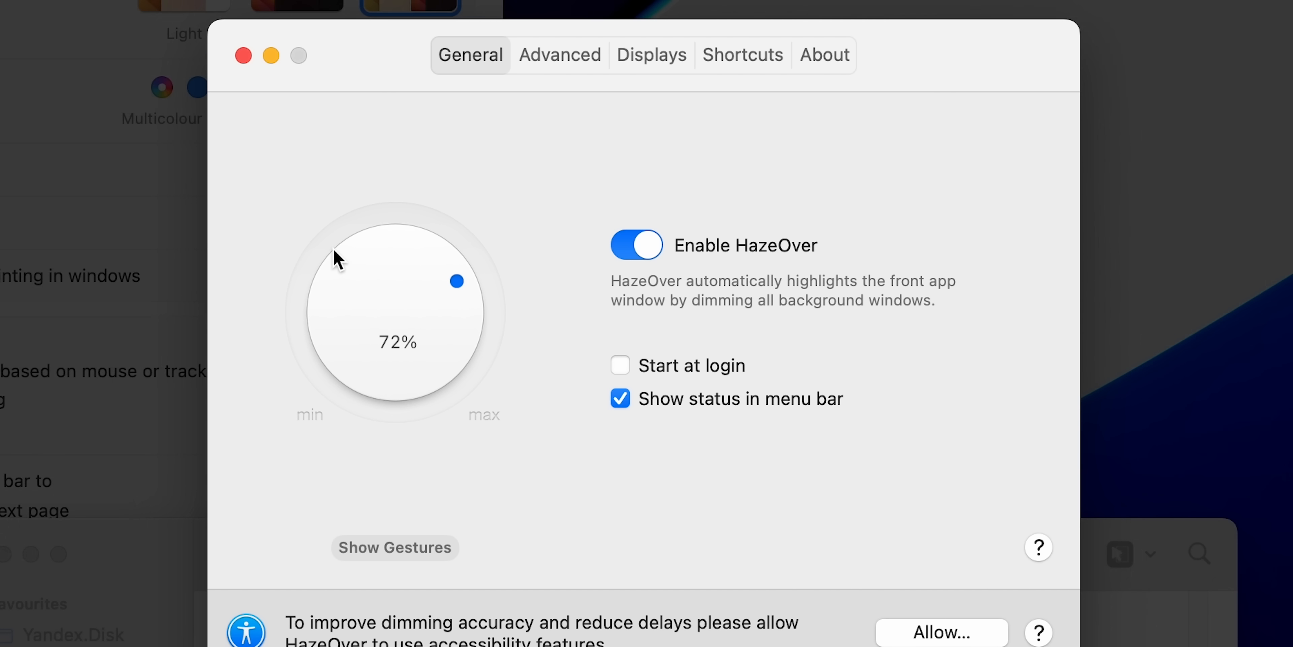
left_click_drag(458, 280, 355, 257)
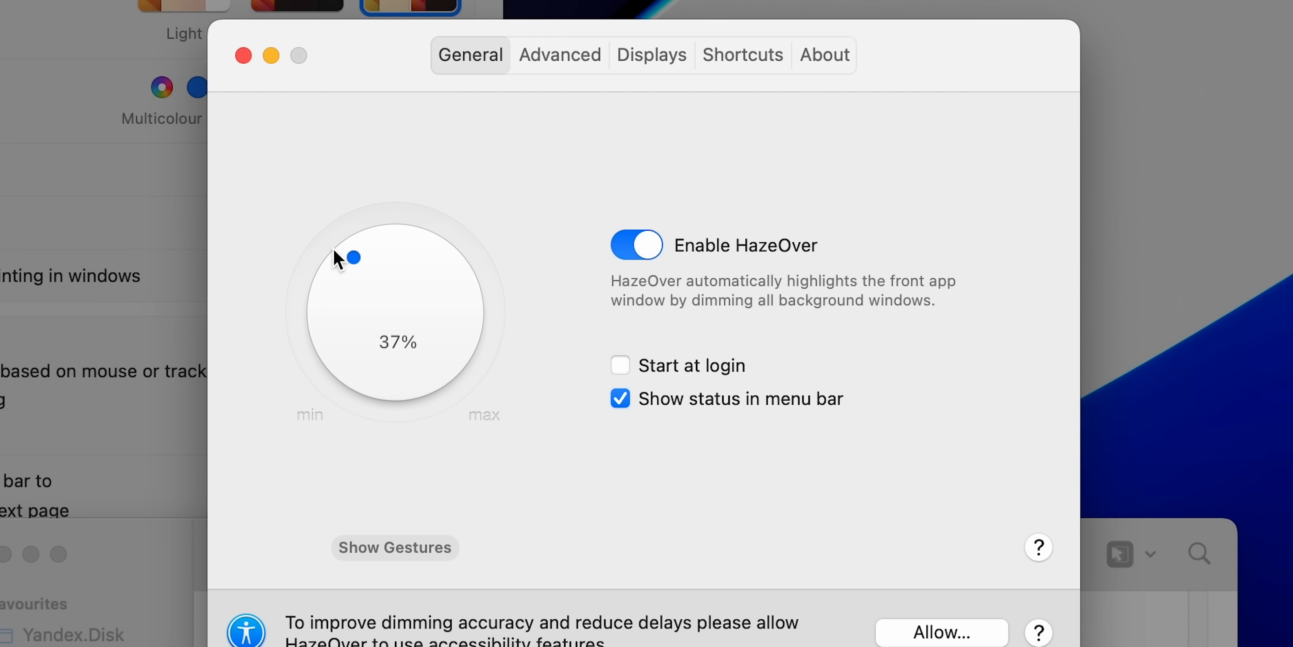
left_click_drag(355, 257, 418, 247)
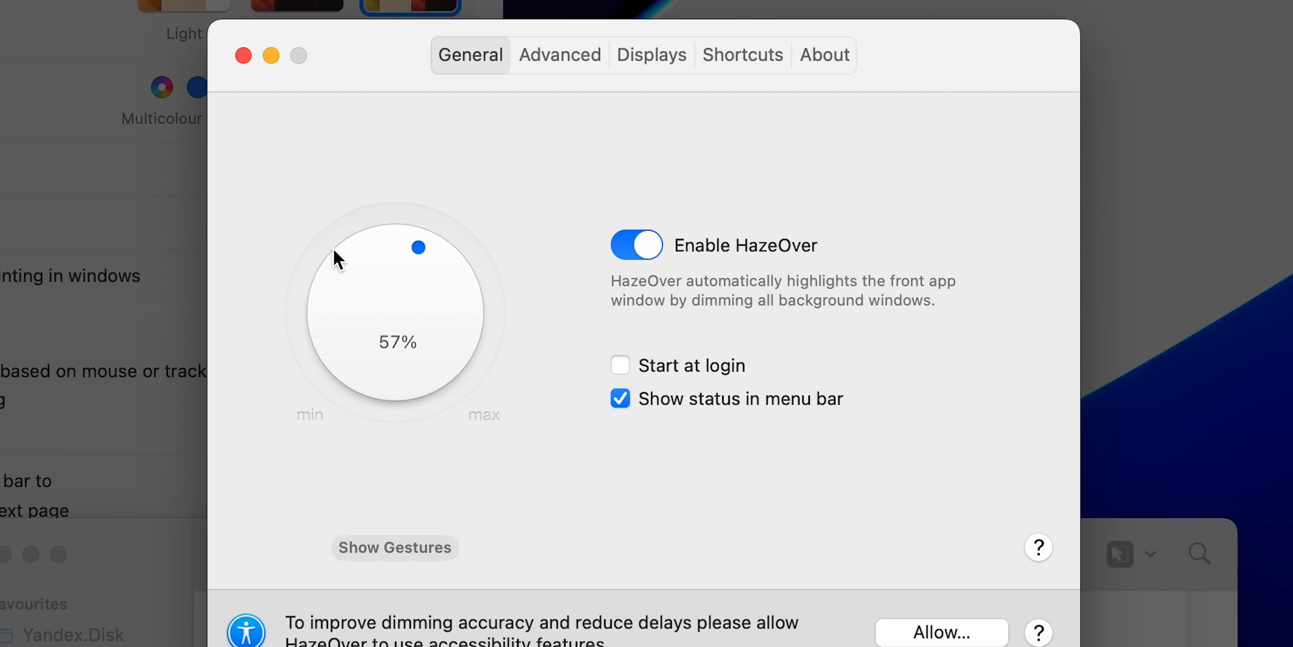
left_click(394, 547)
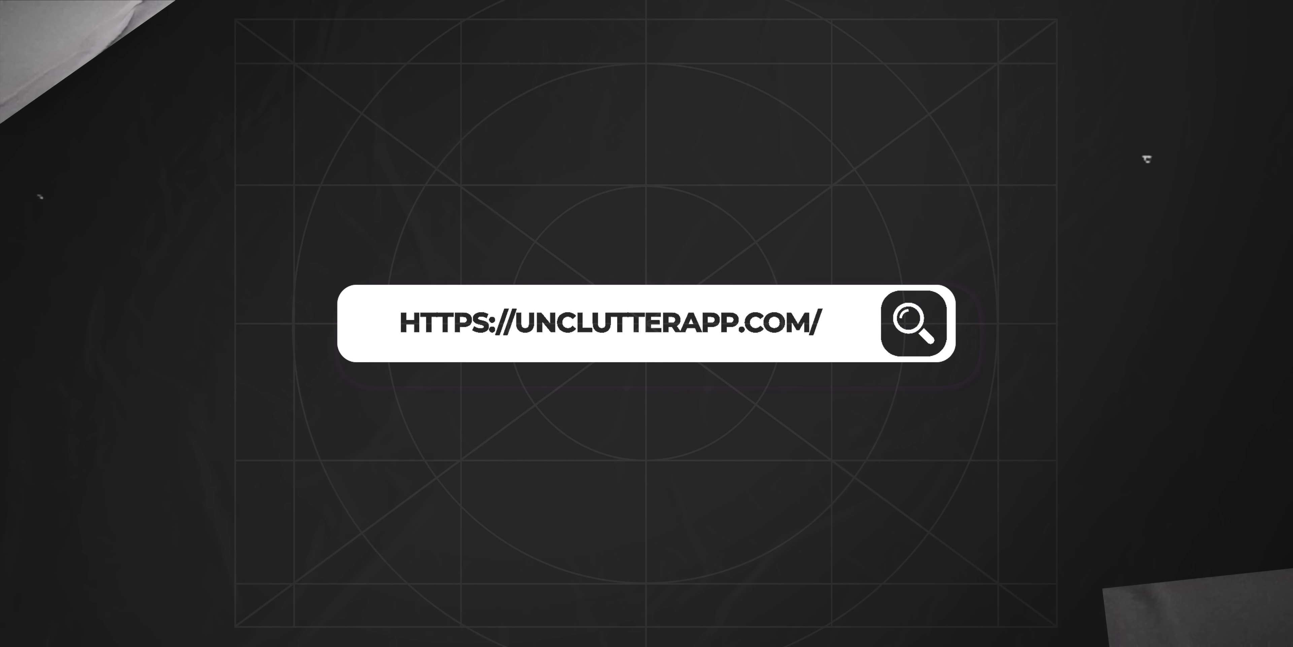
left_click(915, 322)
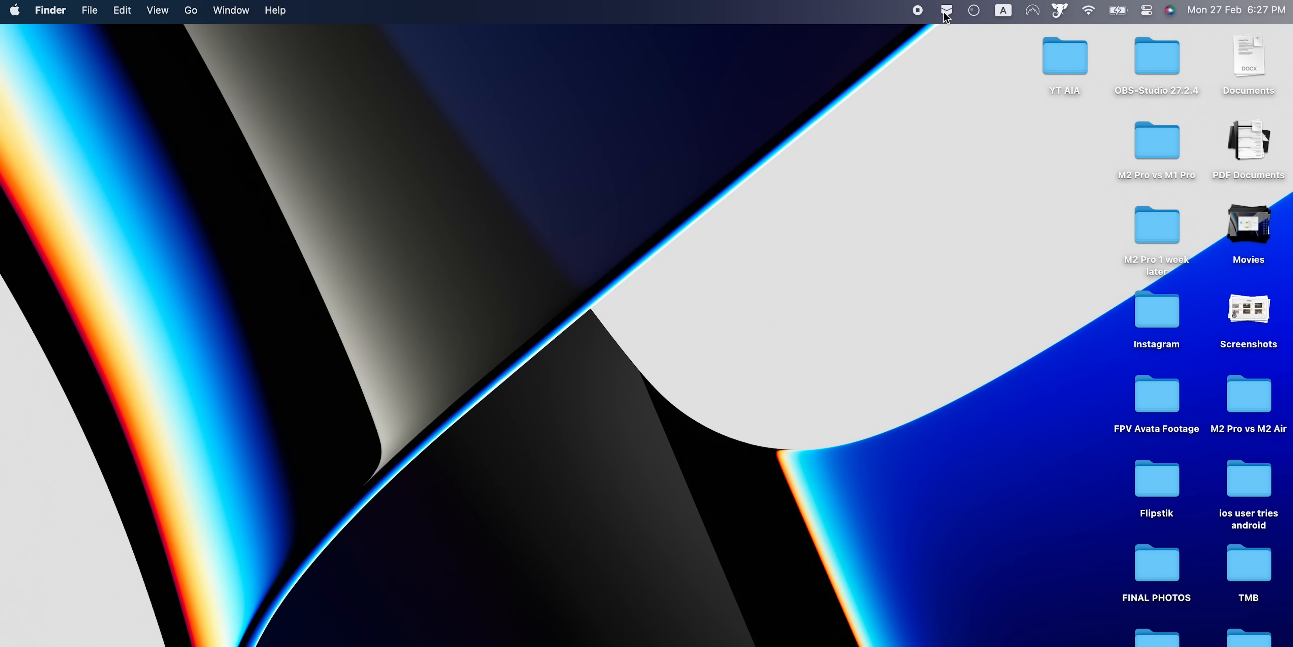
- Write the note 'Let's create a quick note here... Hmmm. Subscribe! Like! Comment!' in Unclutter's notes panel
left_click(946, 11)
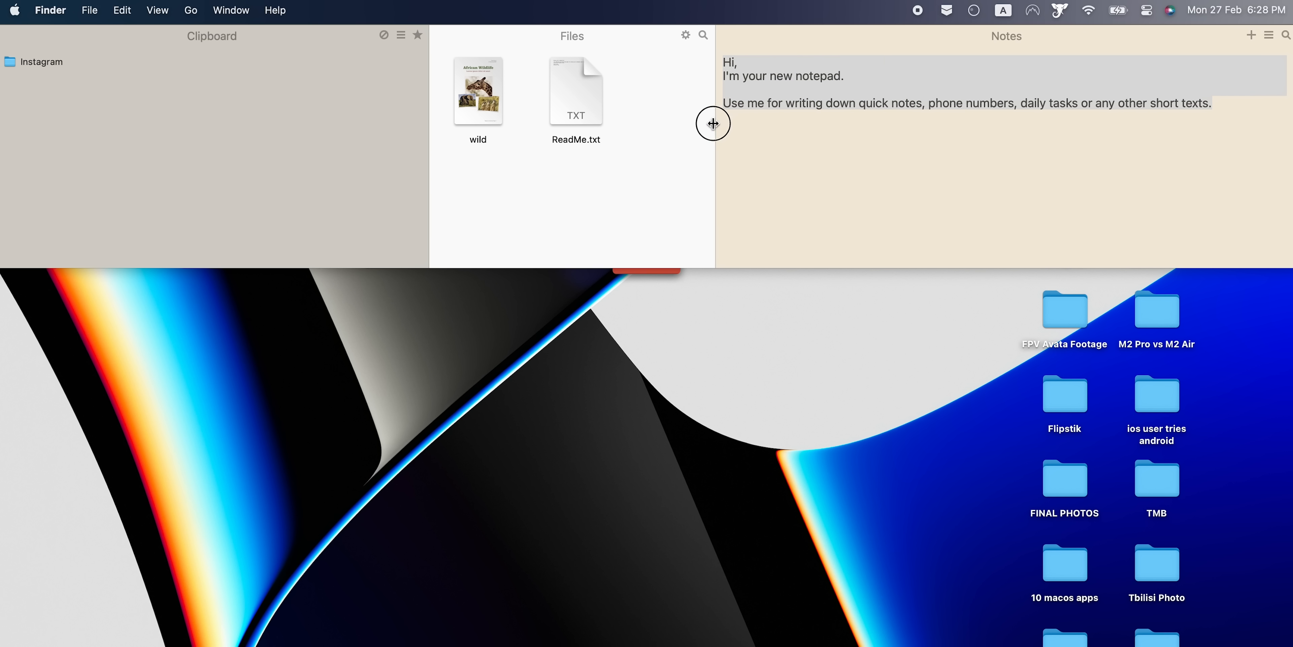
type("Let's create a")
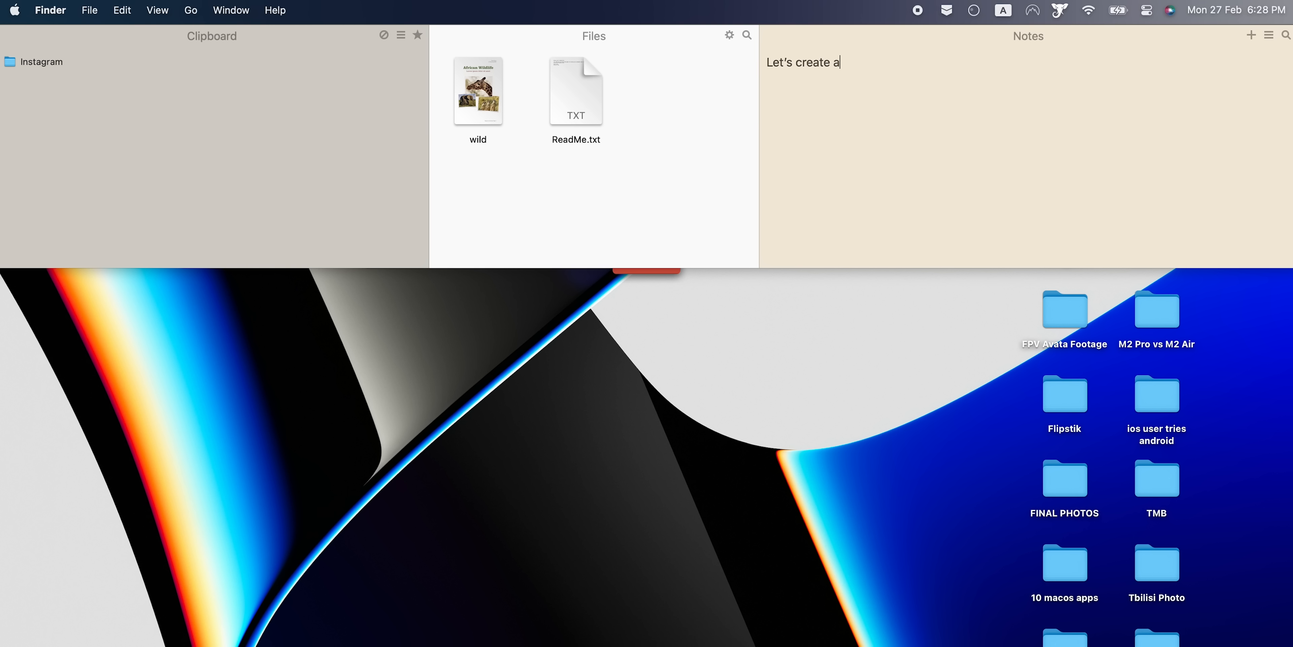
type("quick note here...")
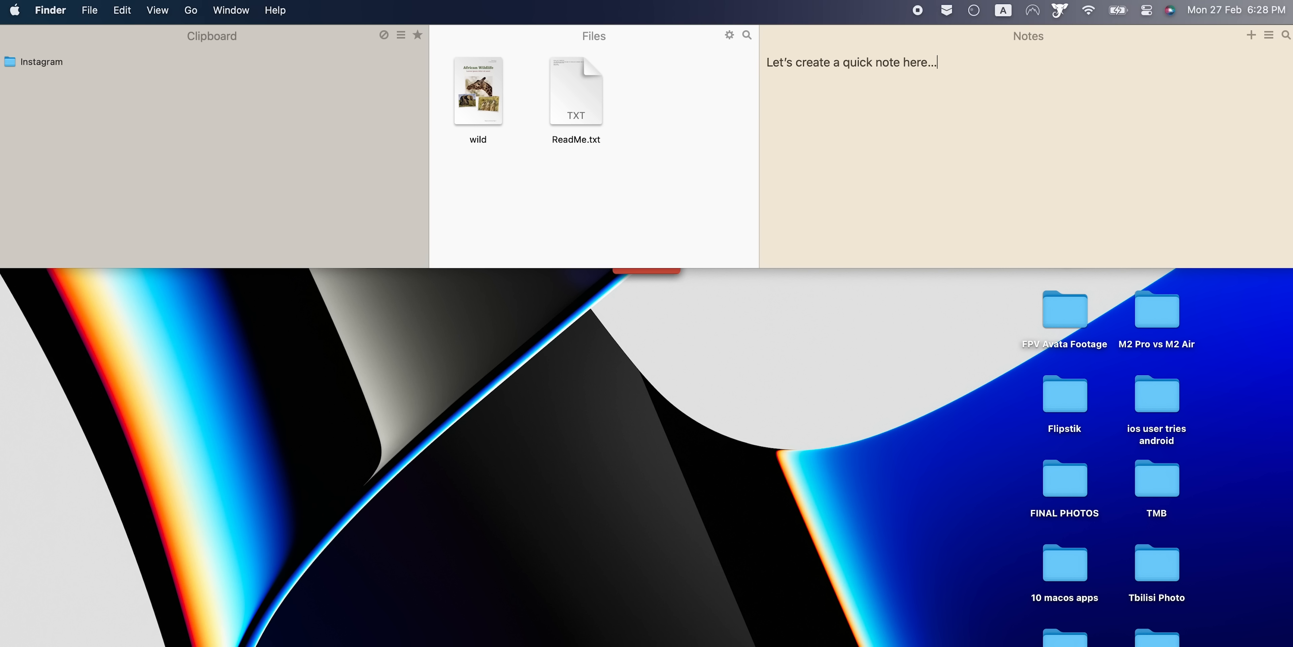
type("Hmmm. Subsc")
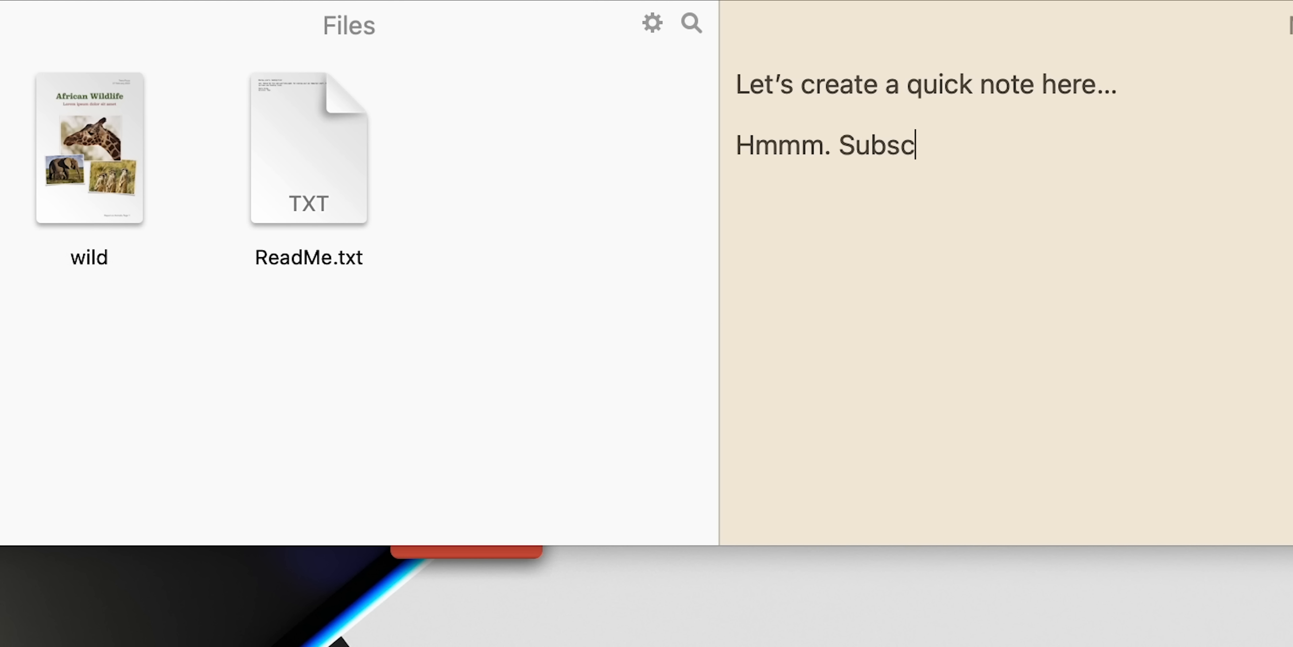
type("ribe! Like! Comment! :3")
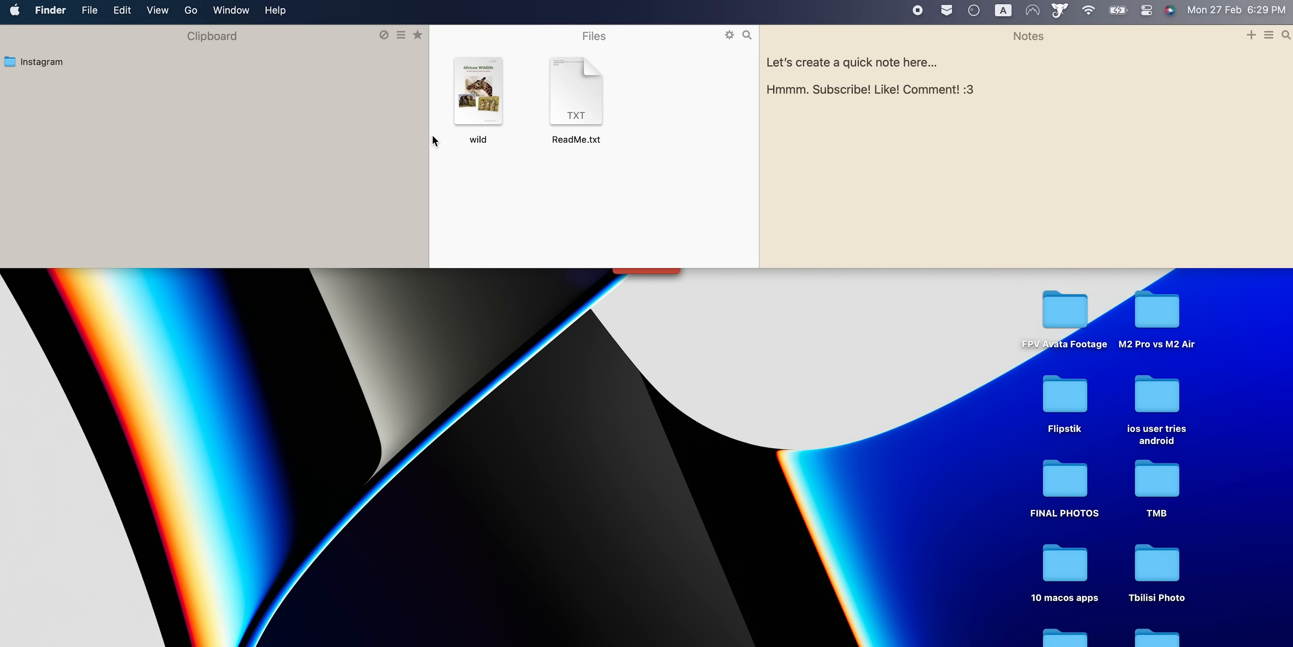
left_click(401, 36)
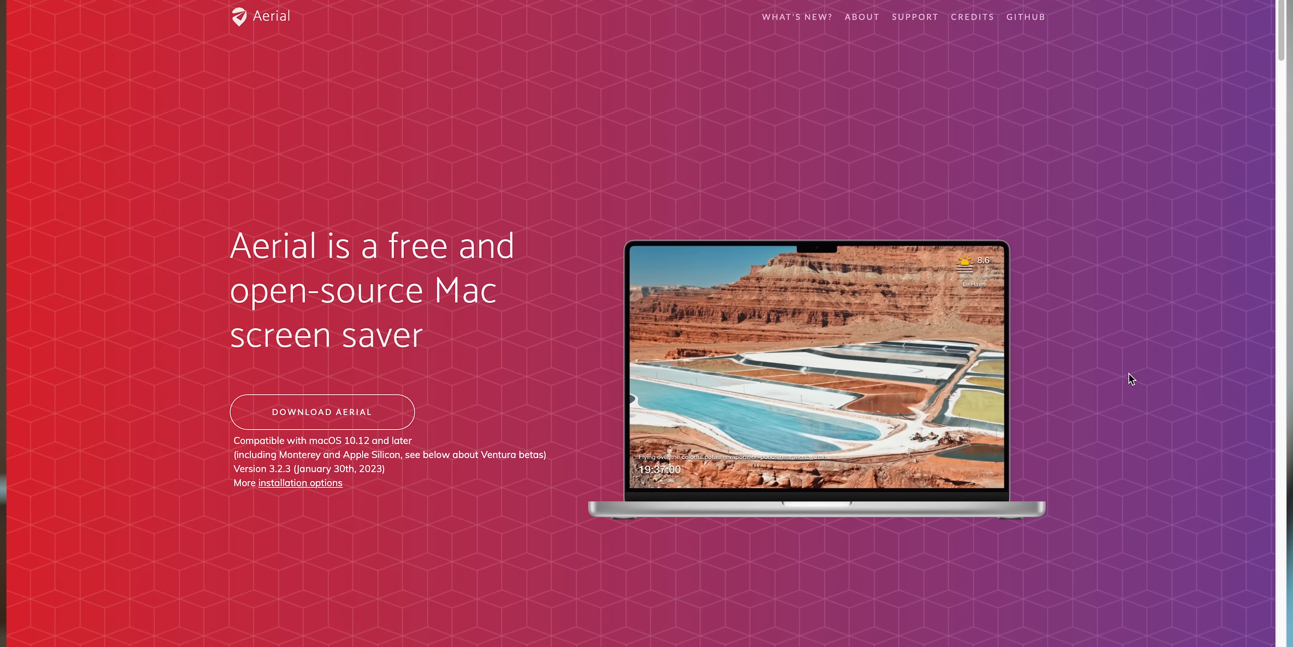
- Go to Aerial's What's New page about macOS Ventura support and new videos
left_click(796, 16)
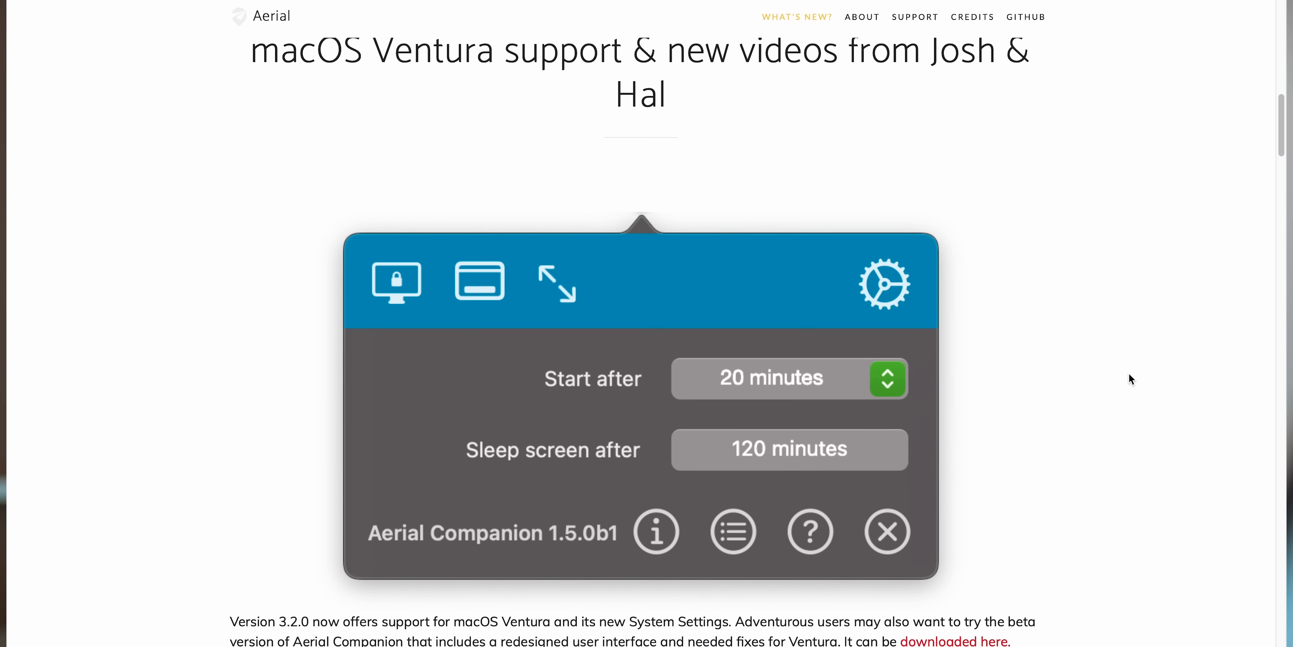
scroll("down", 3)
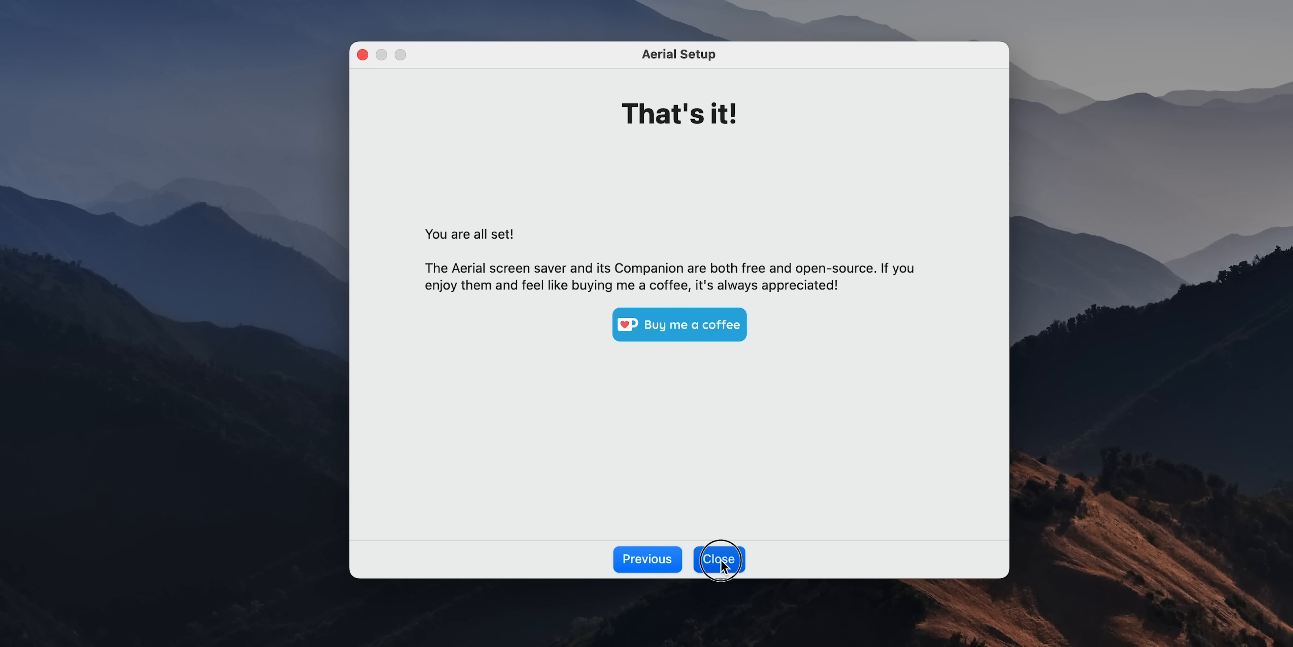
- Close Aerial Setup and install the missing screen saver plug-in from the Companion menu
left_click(718, 558)
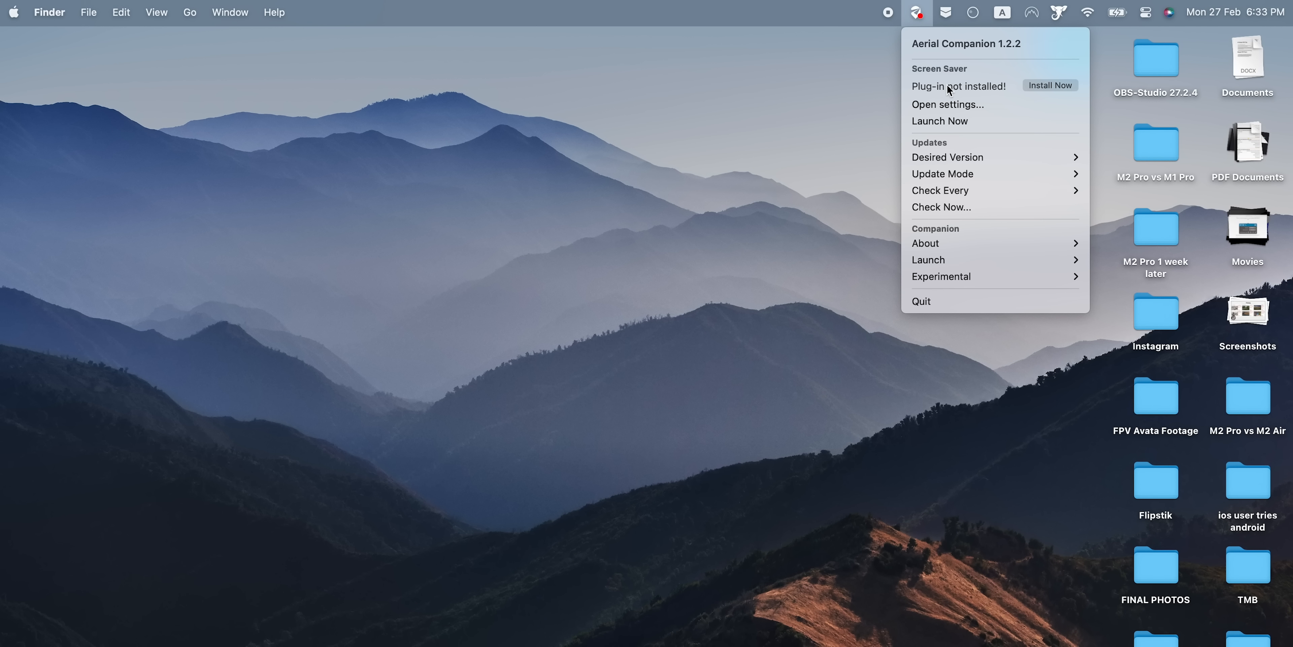
left_click(939, 122)
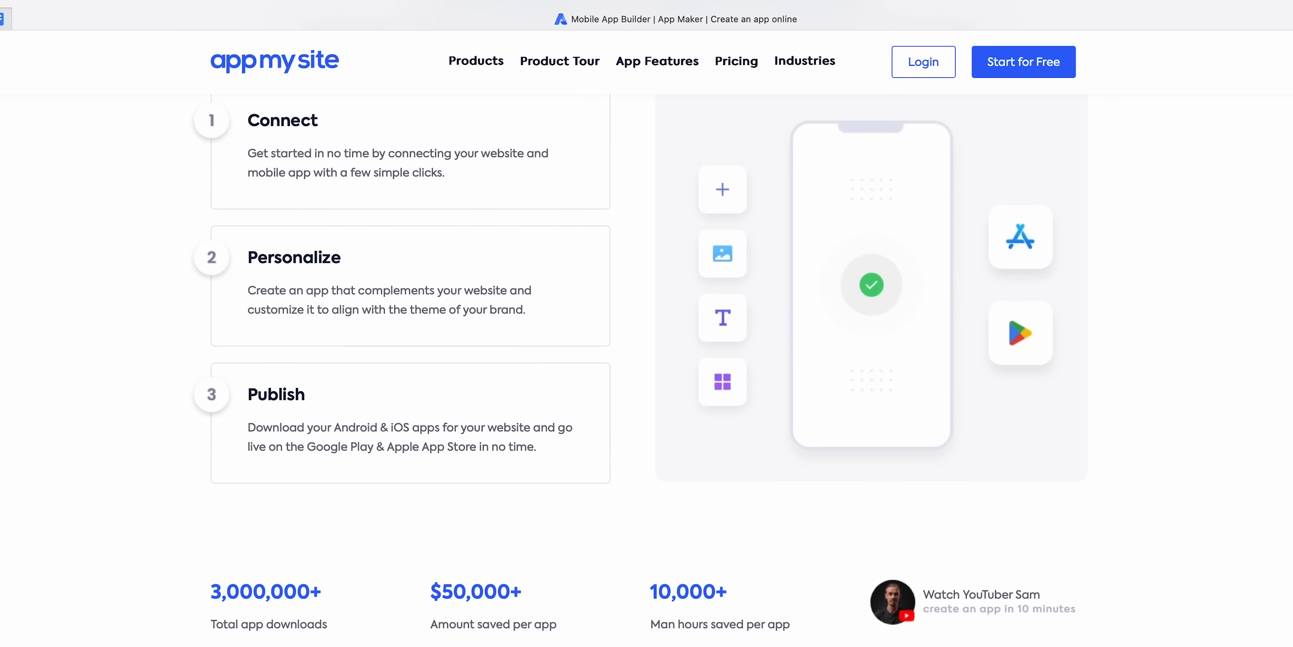
- Scroll the AppMySite site toward its dashboard welcome page
scroll("down", 3)
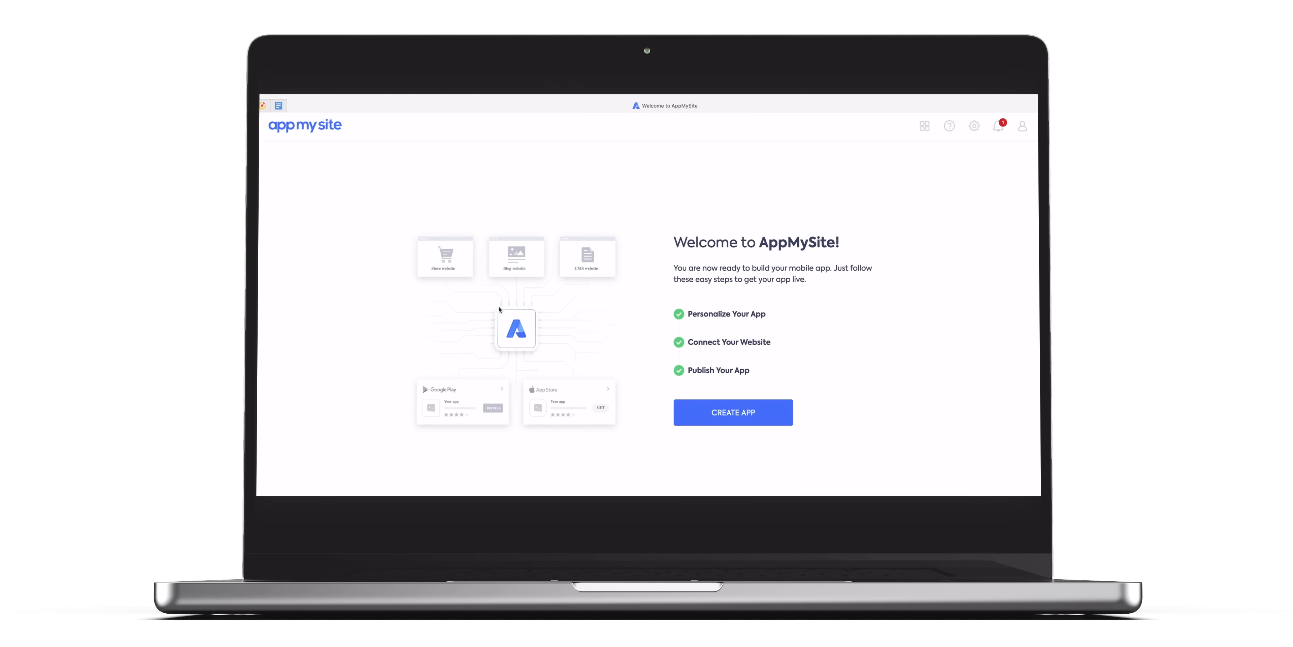
- Create a new app named 'Winer App' with icon text size 15 and go to its General settings
left_click(732, 412)
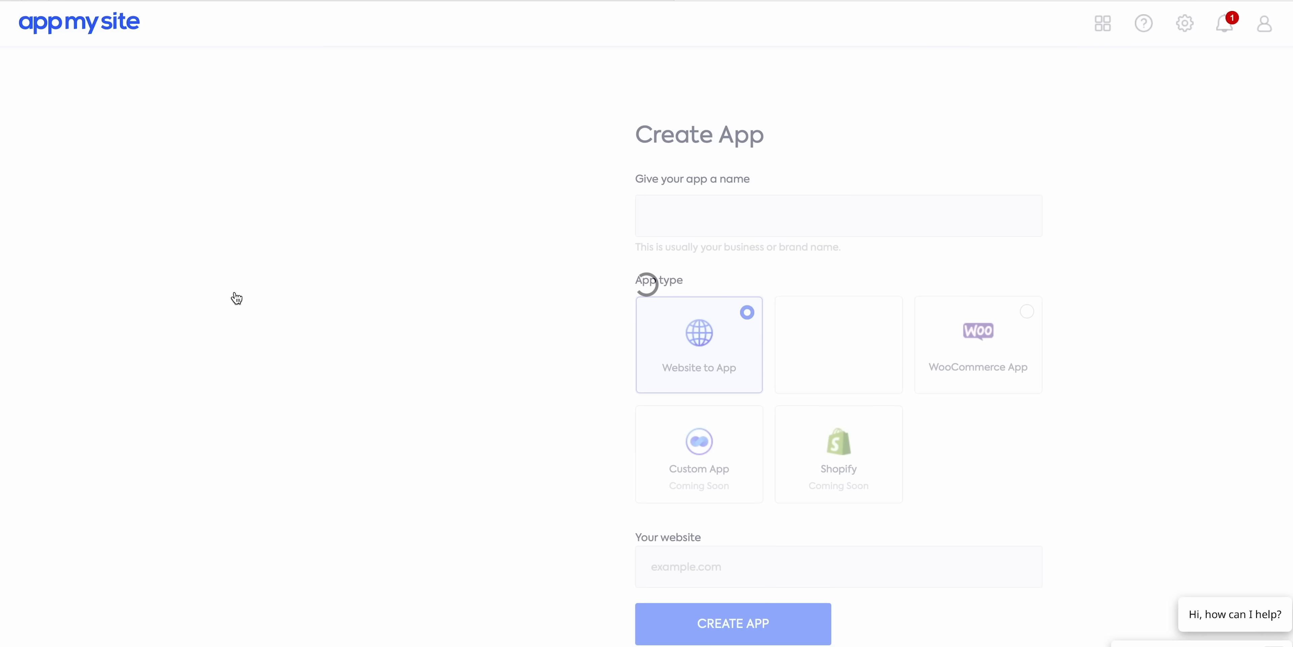
type("Winer Ap")
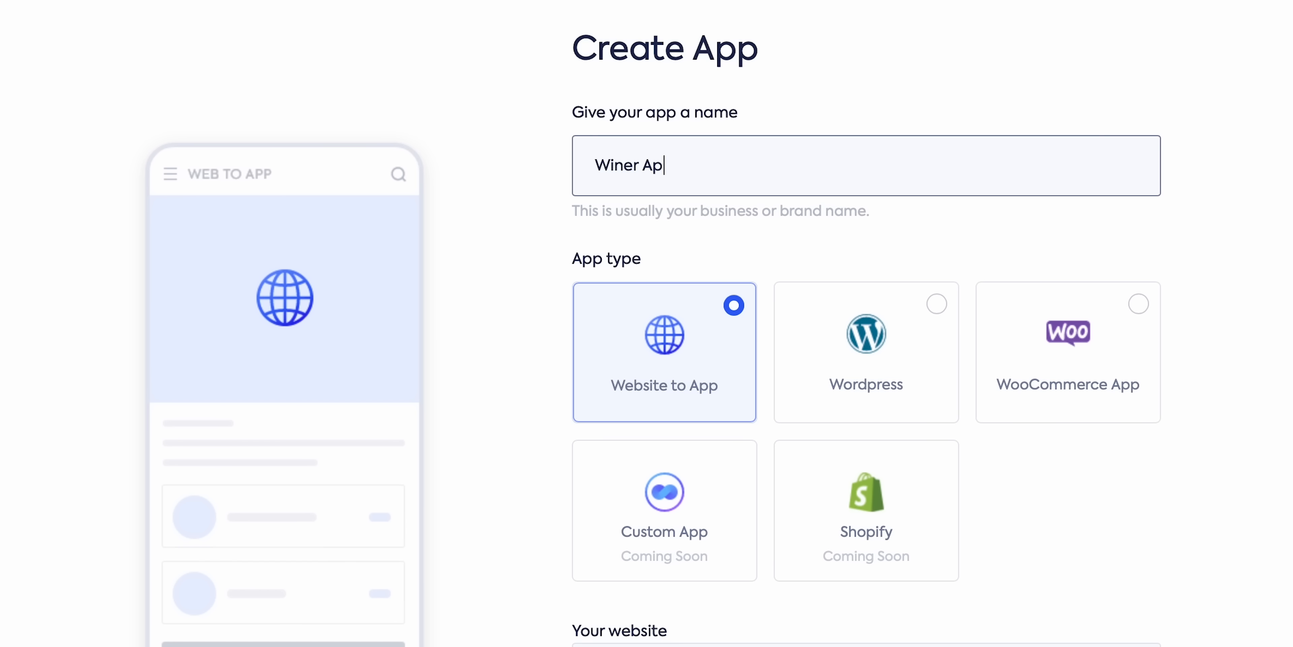
left_click(1067, 352)
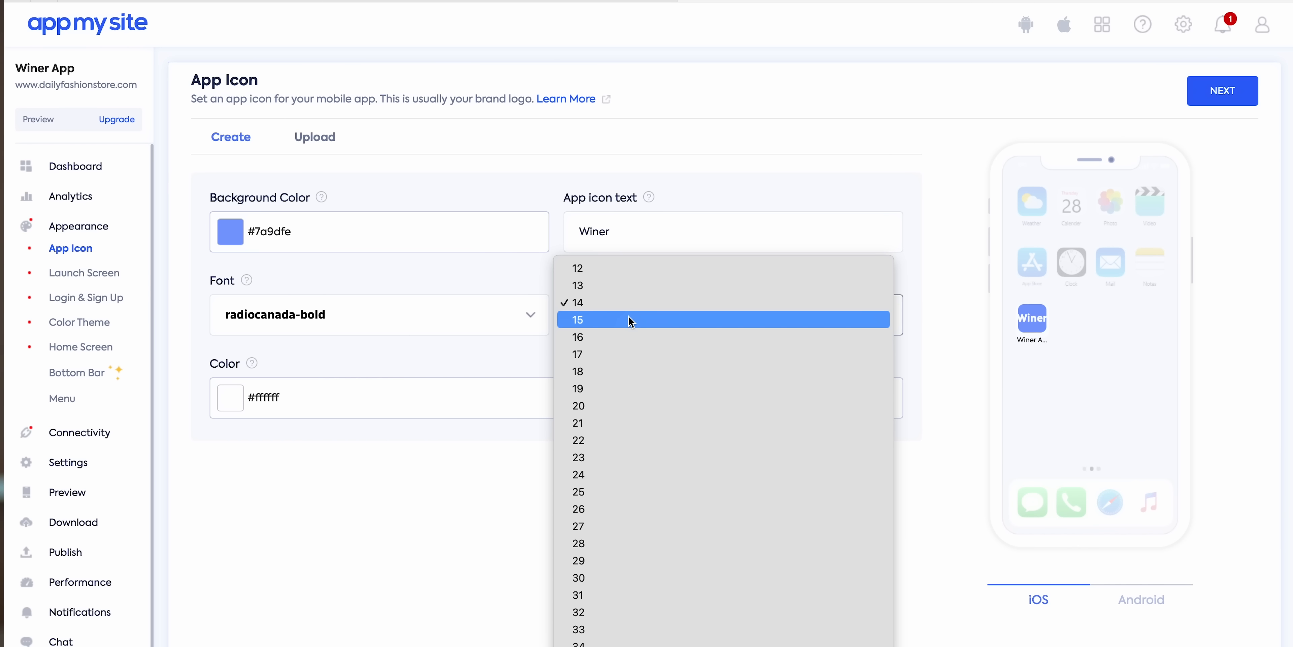
left_click(578, 302)
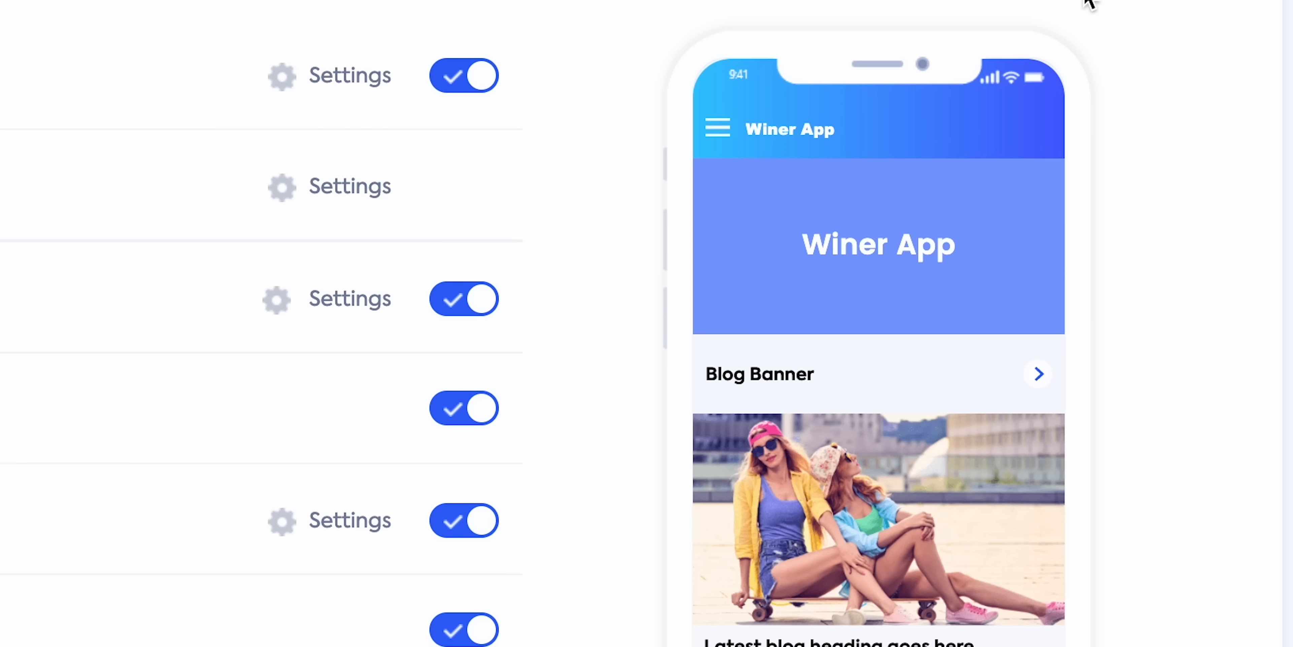
left_click(464, 75)
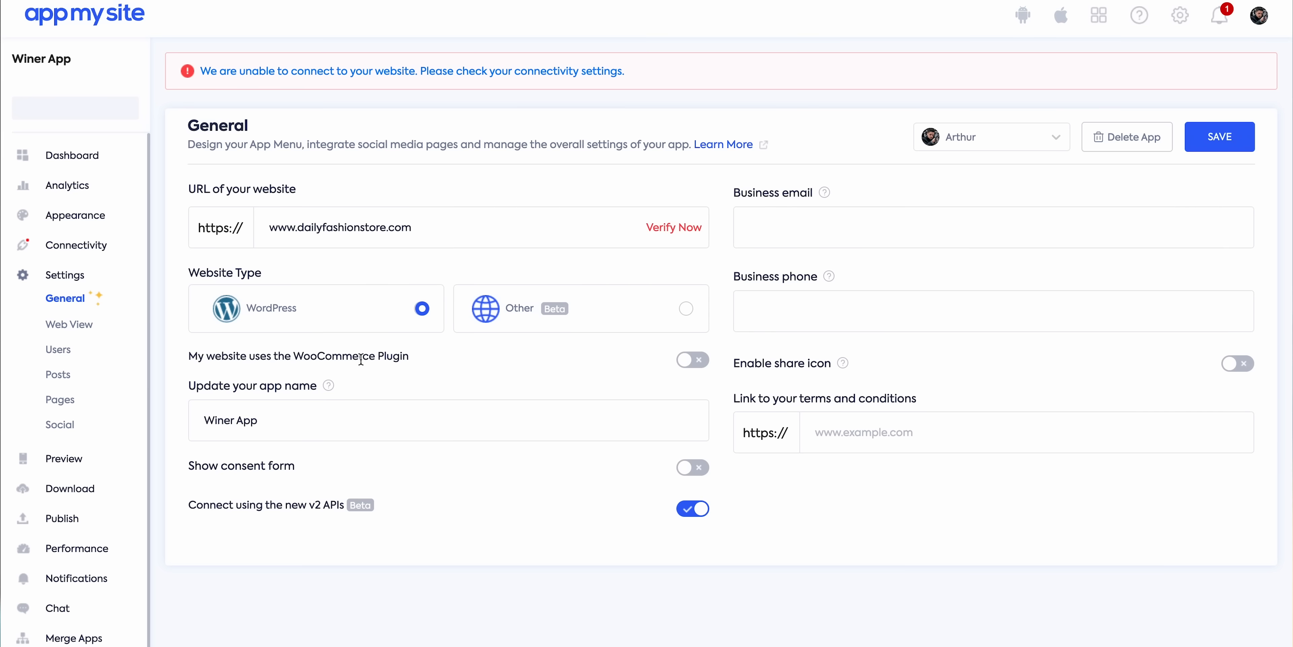
left_click(58, 350)
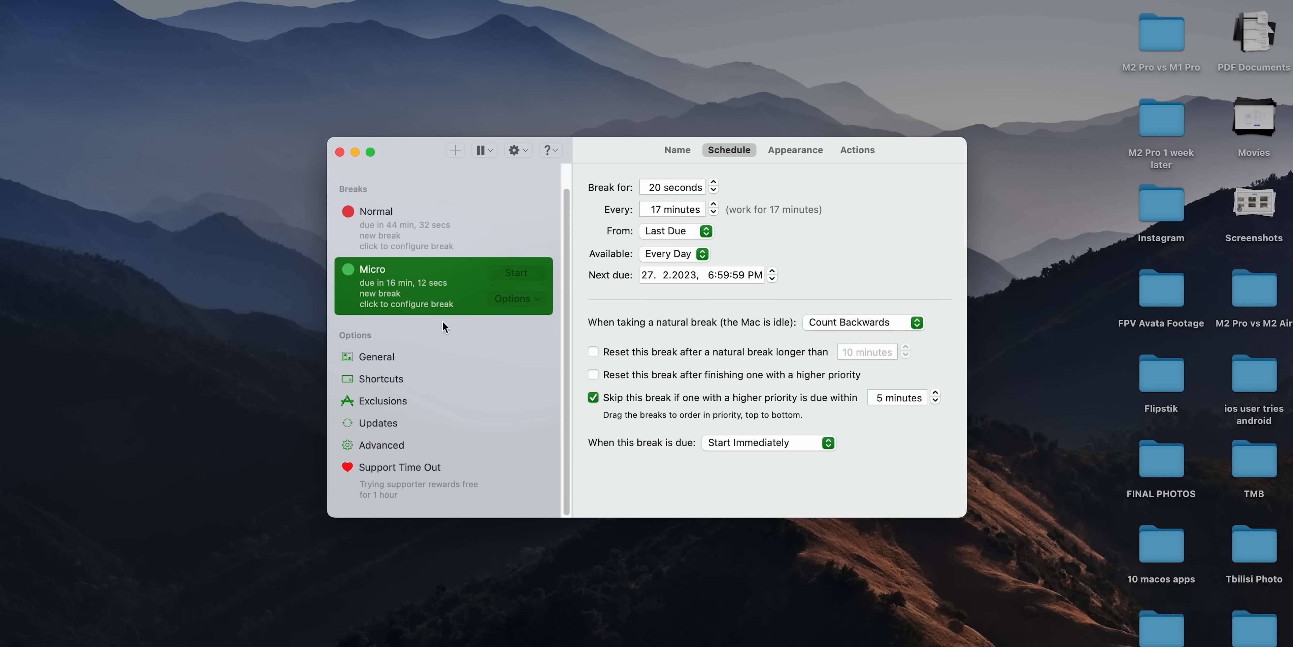
- Show Time Out's optional global shortcuts for starting, postponing, skipping and resetting breaks
left_click(381, 379)
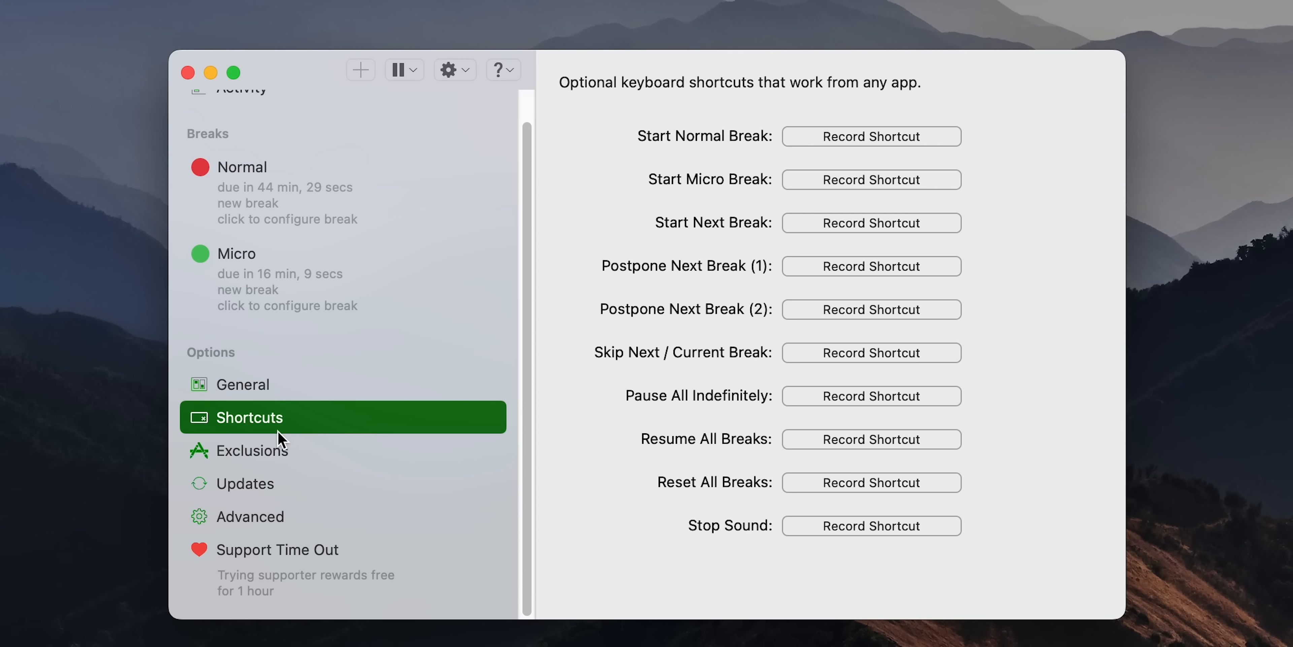
left_click(244, 482)
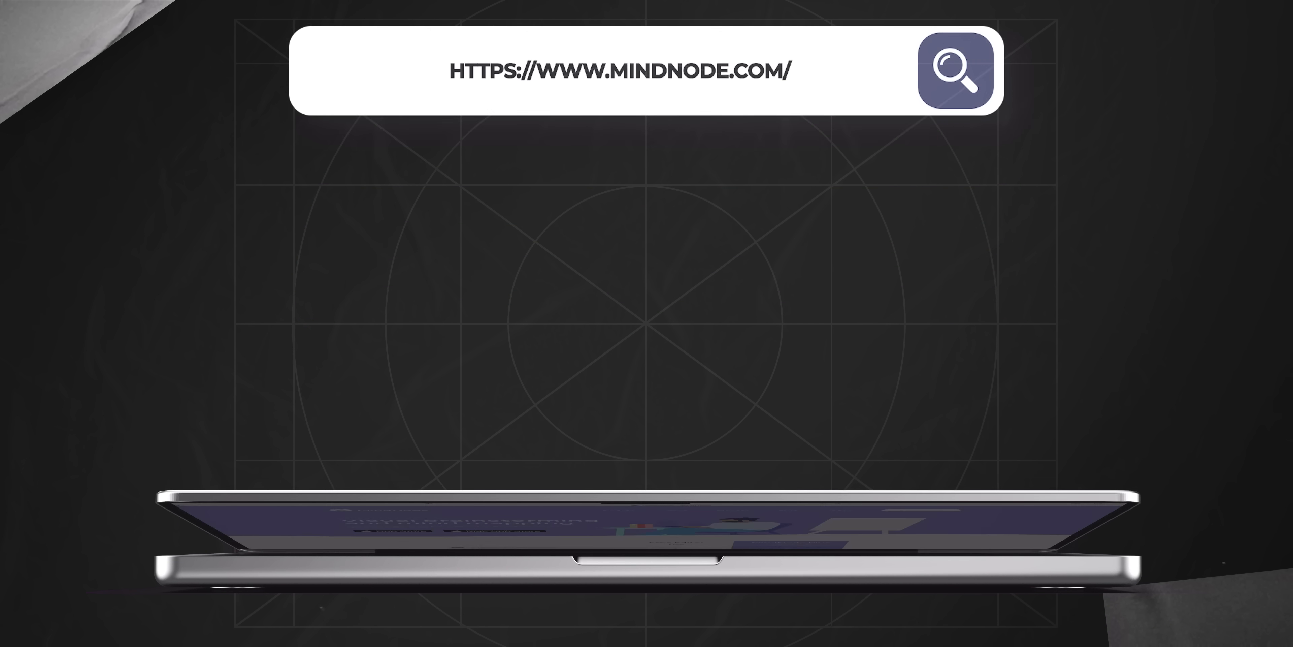
- Add Brush teeth, Check Email and Workout nodes under Wake up! in the MindNode map
left_click(958, 68)
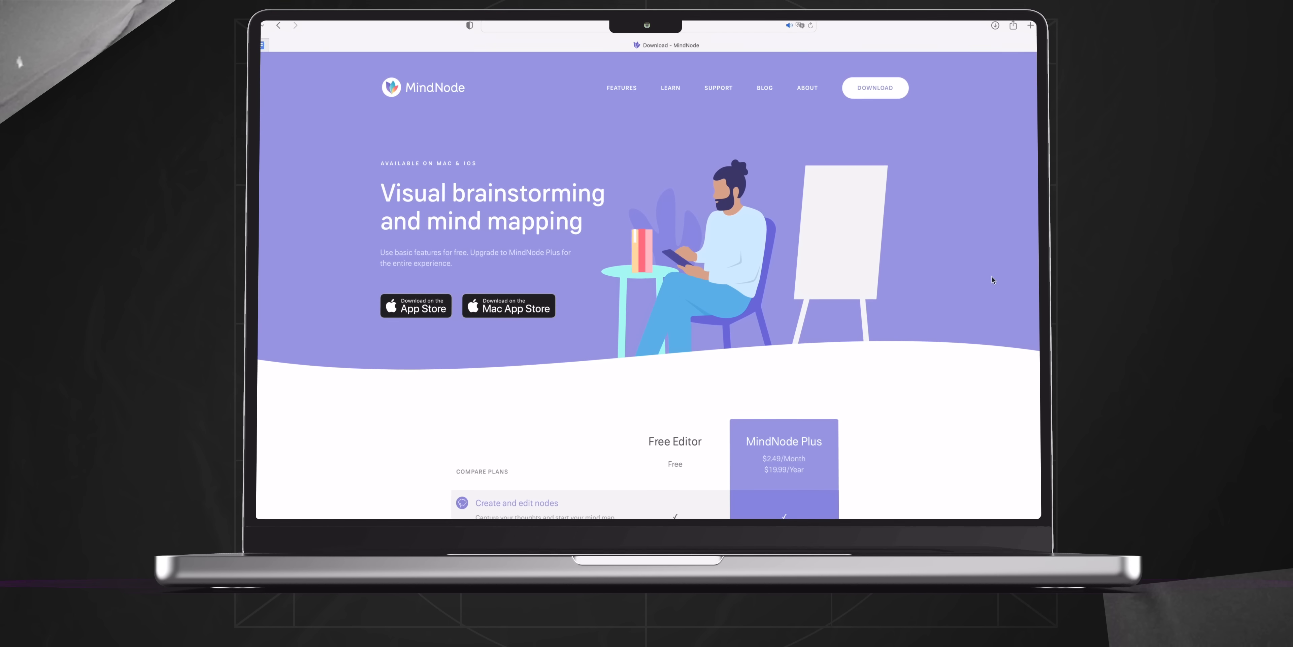
scroll("down", 3)
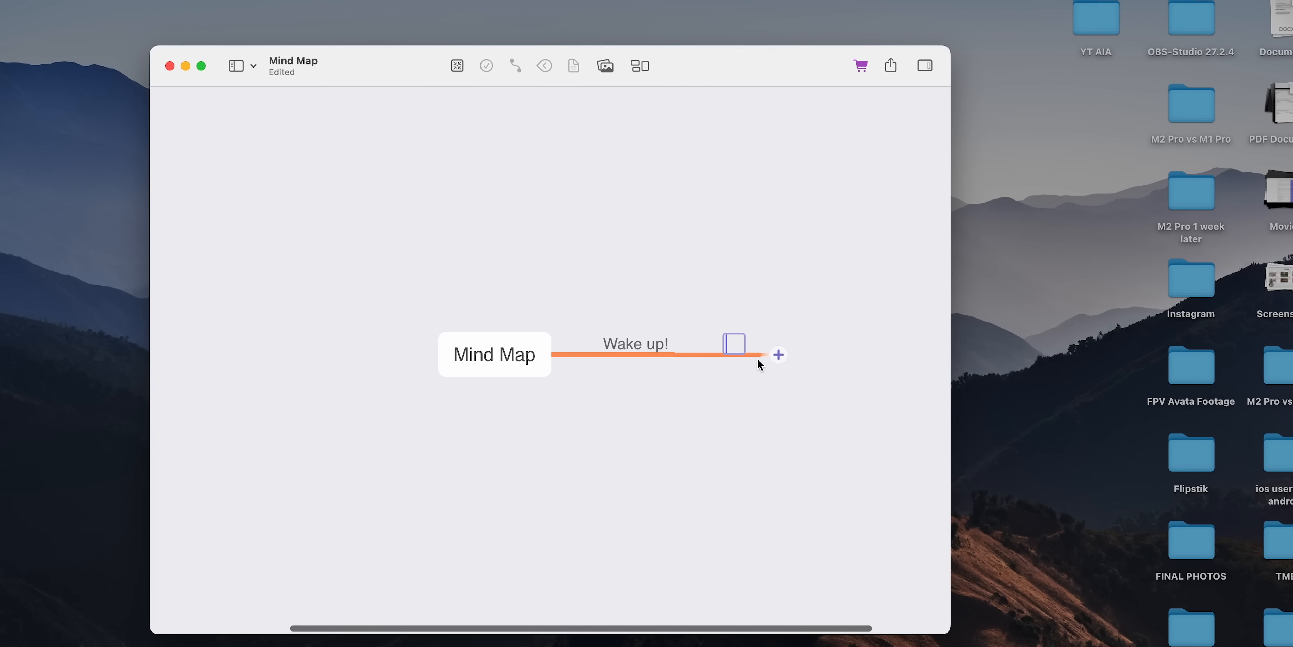
type("Brush teeth")
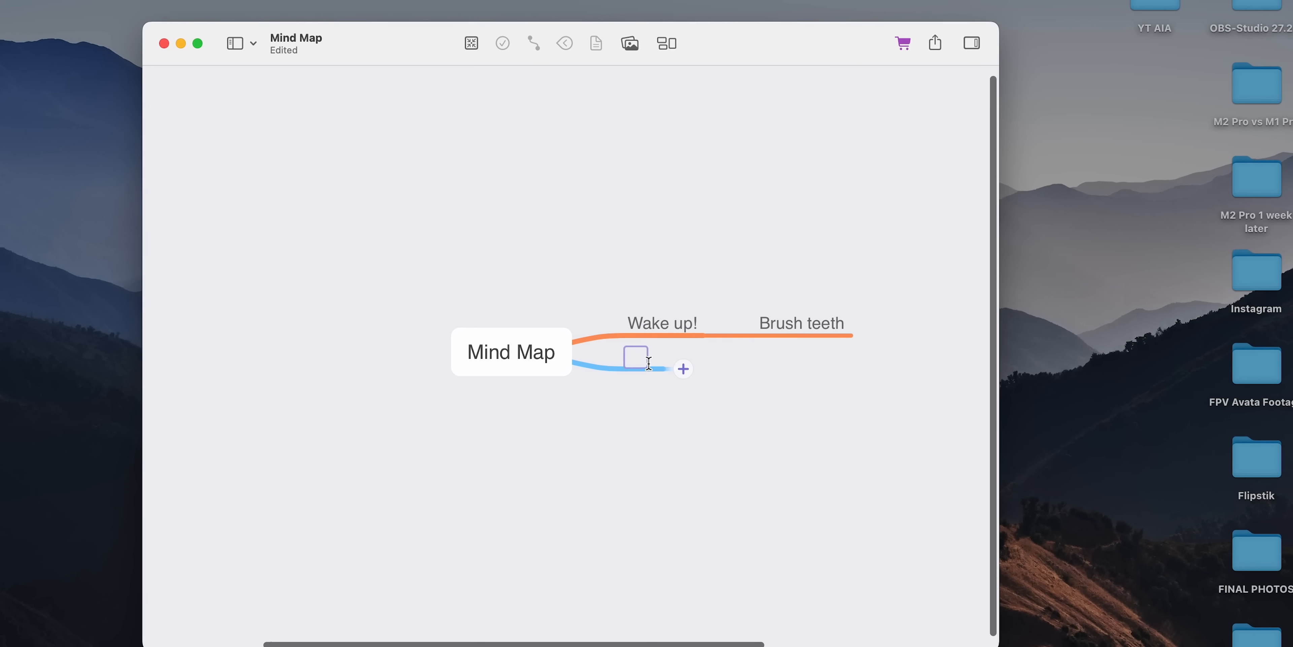
type("Check Email")
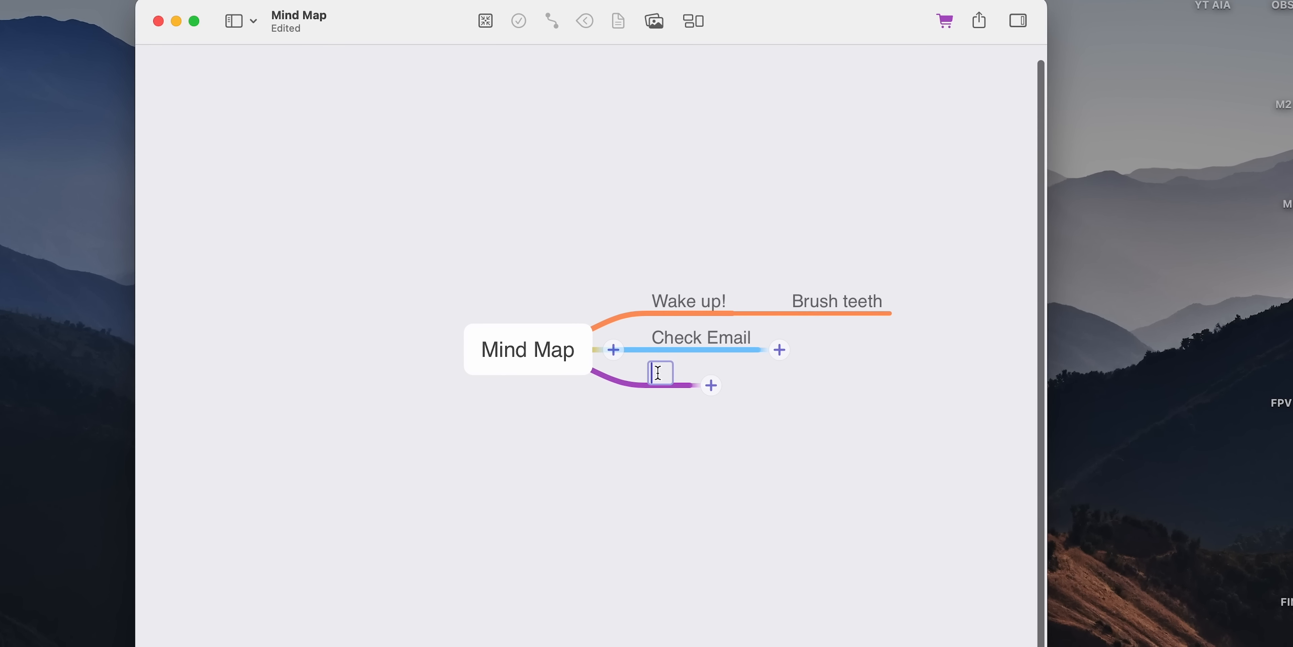
type("Workout")
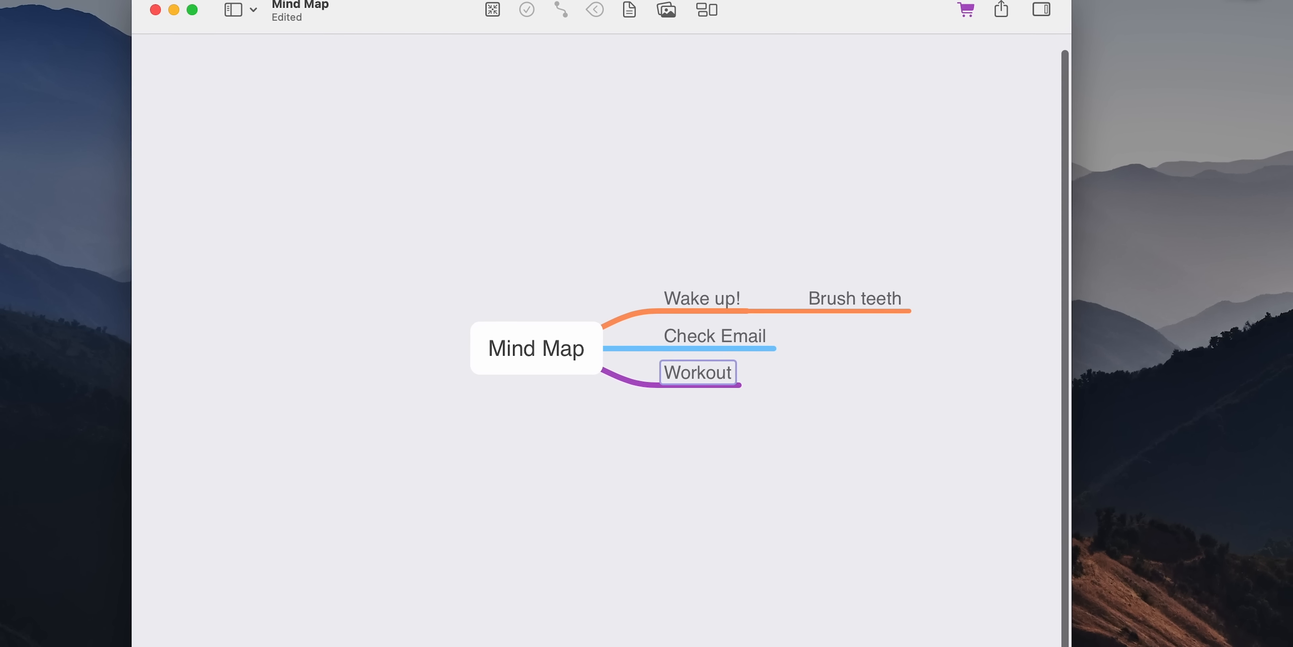
left_click(536, 348)
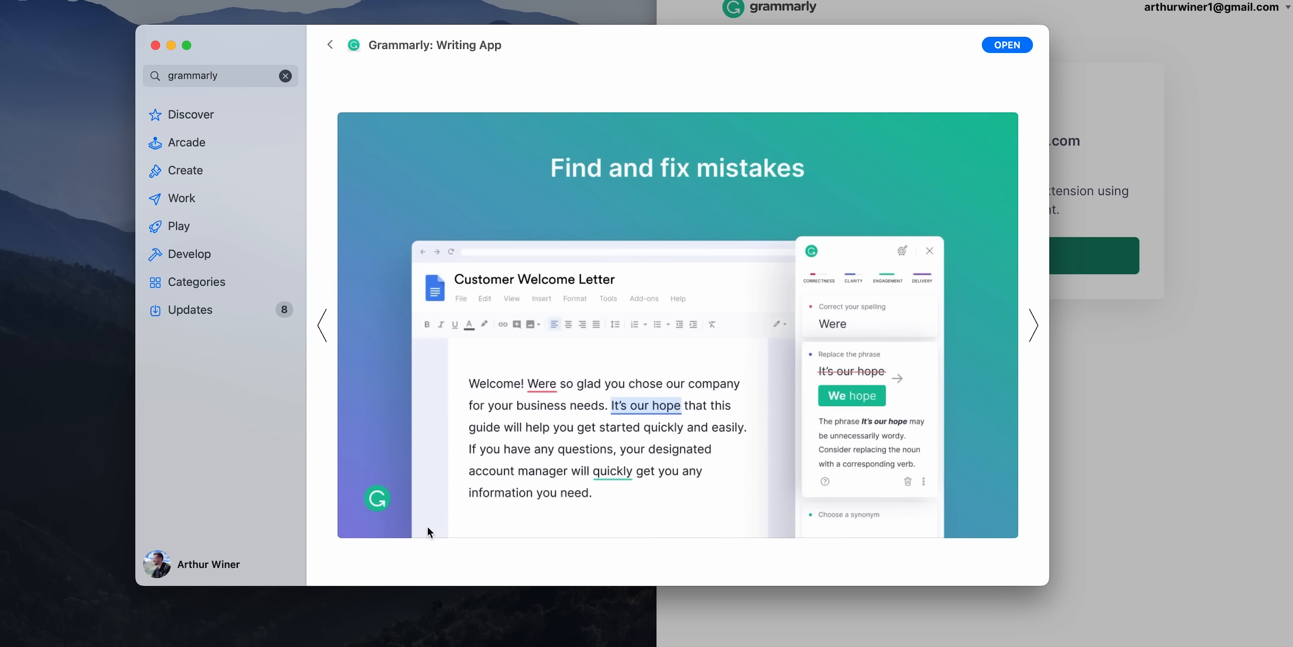
- Accept corrections: 'affect', the misspelling fix, the extra comma, and the redundant 'possibly'
left_click(1033, 325)
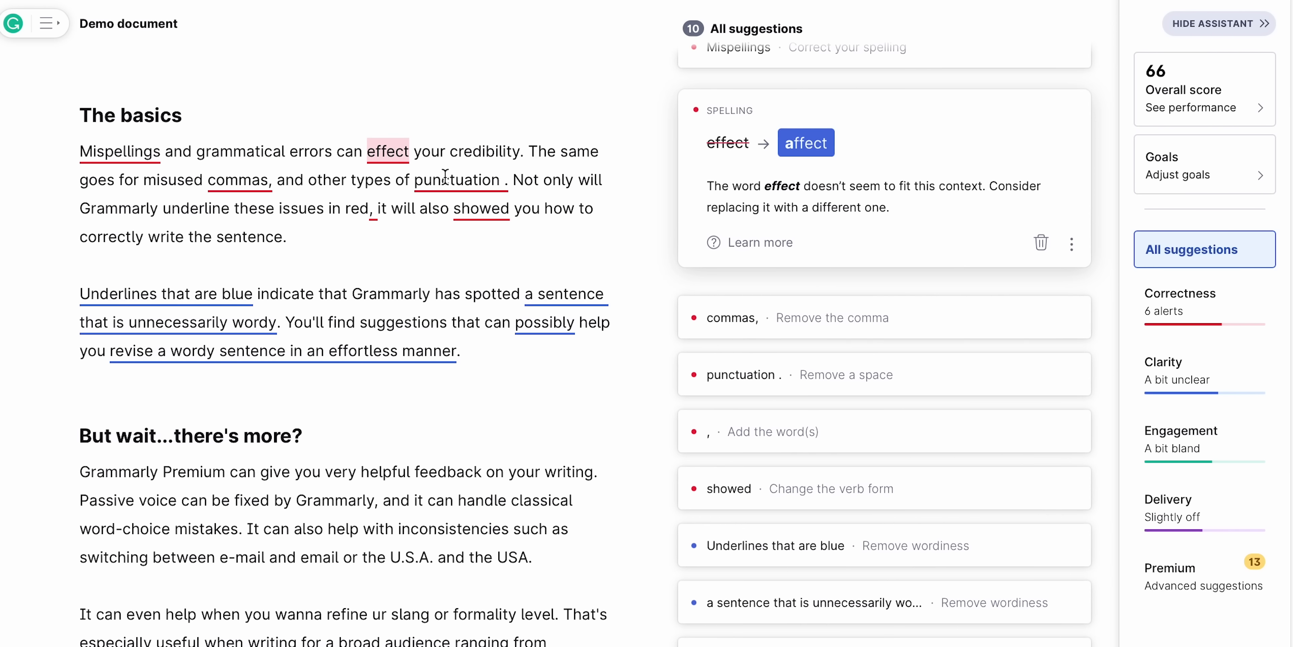
left_click(739, 47)
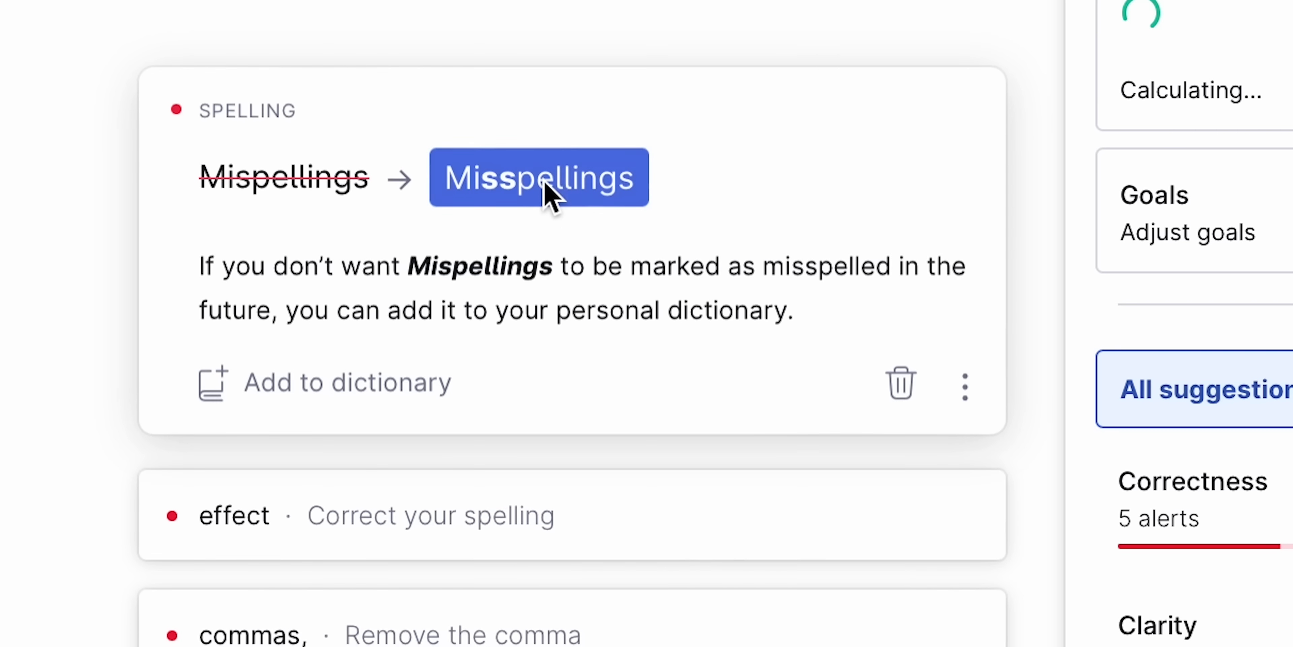
left_click(539, 177)
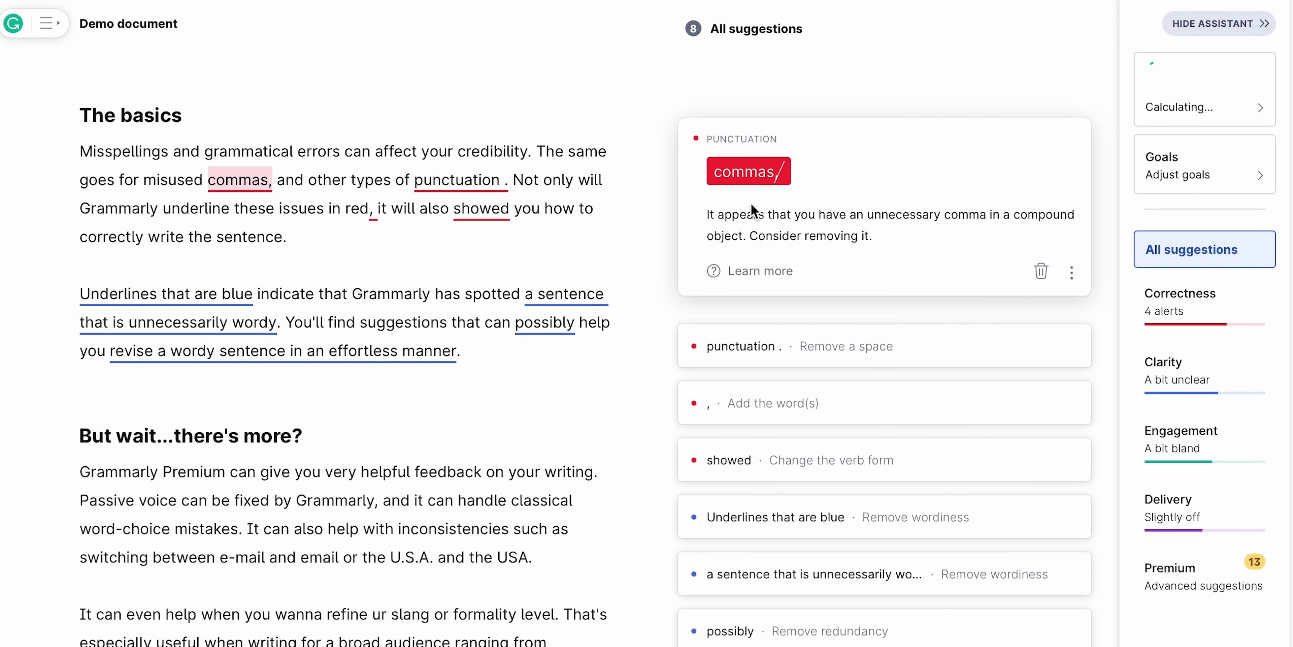
left_click(747, 170)
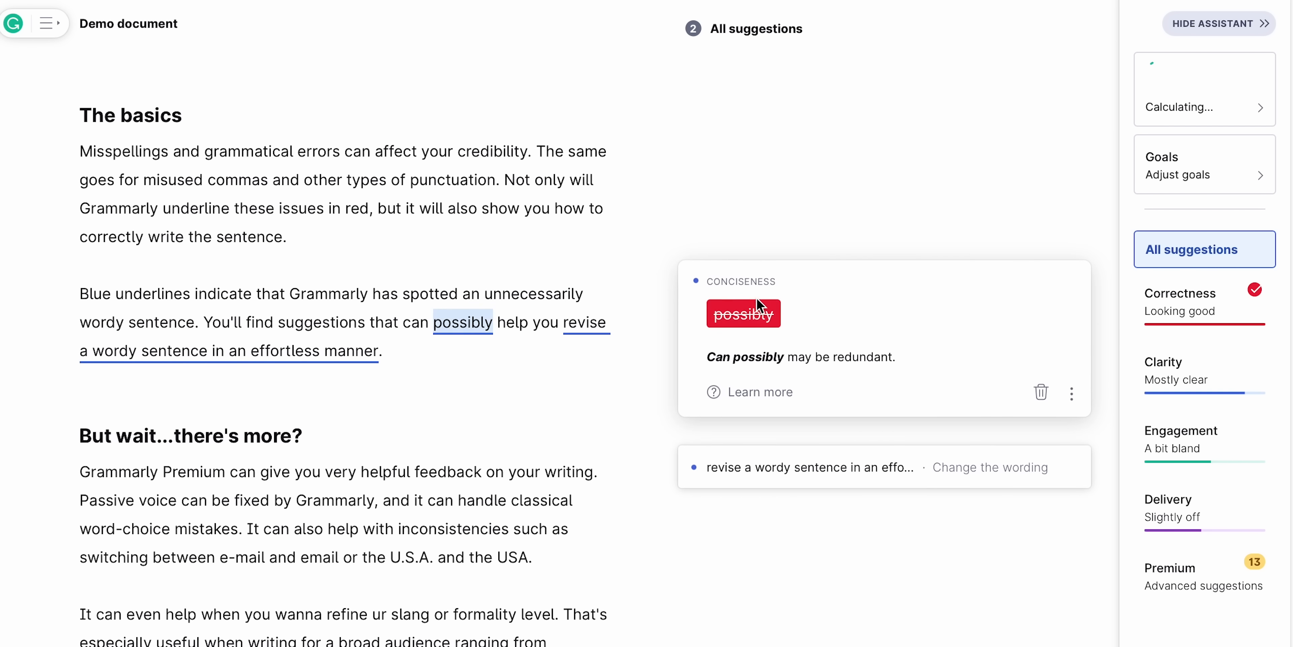
left_click(1202, 573)
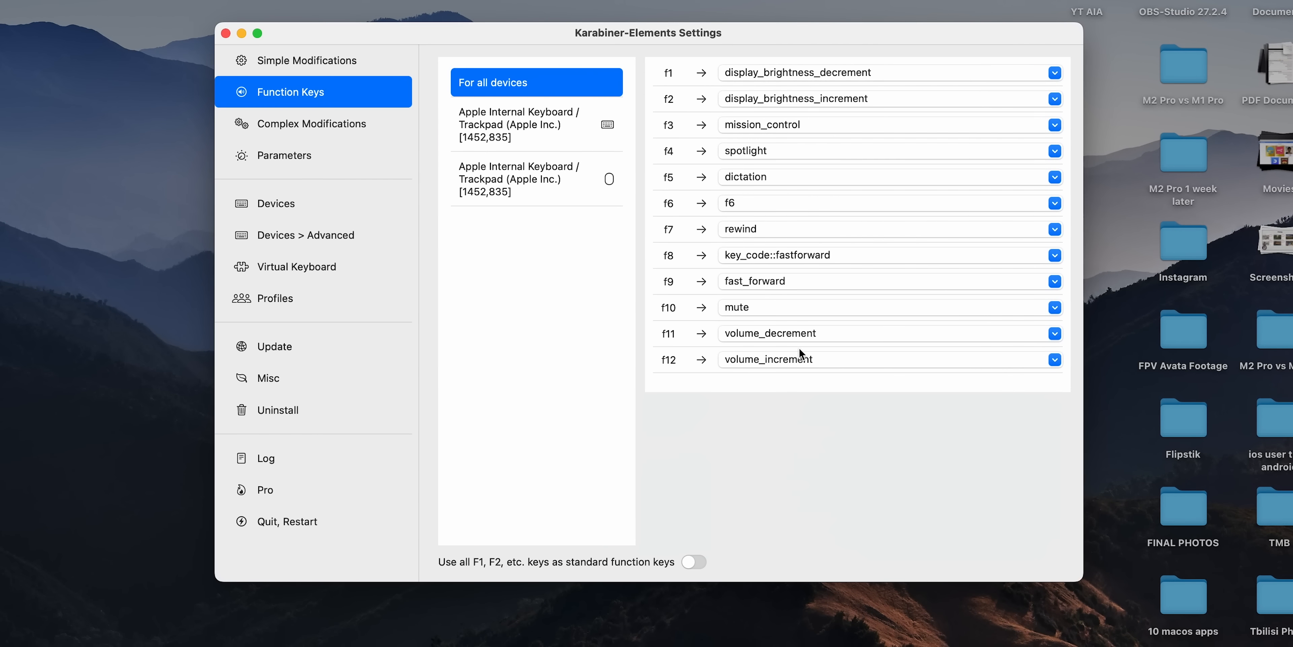
- Show the f11 key's replacement categories in the all-devices function key list
left_click(1054, 334)
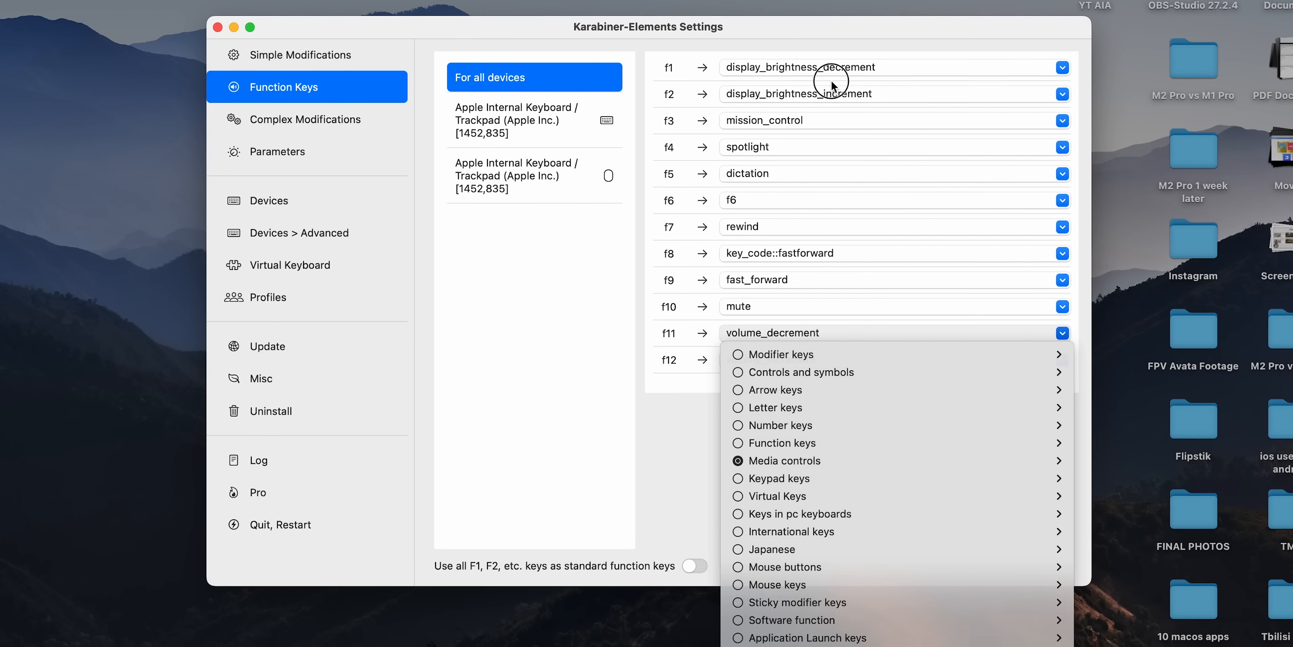
left_click(1063, 91)
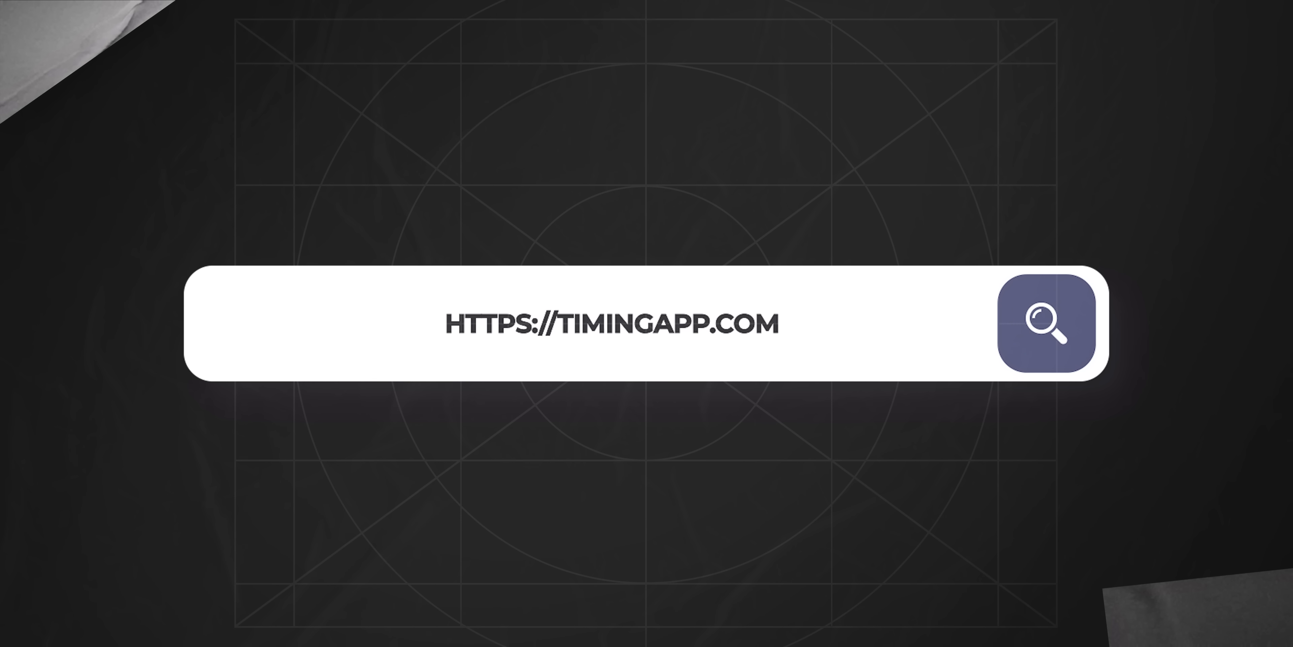
- Step through Timing's introduction pages and finish with Start Tracking
left_click(1049, 323)
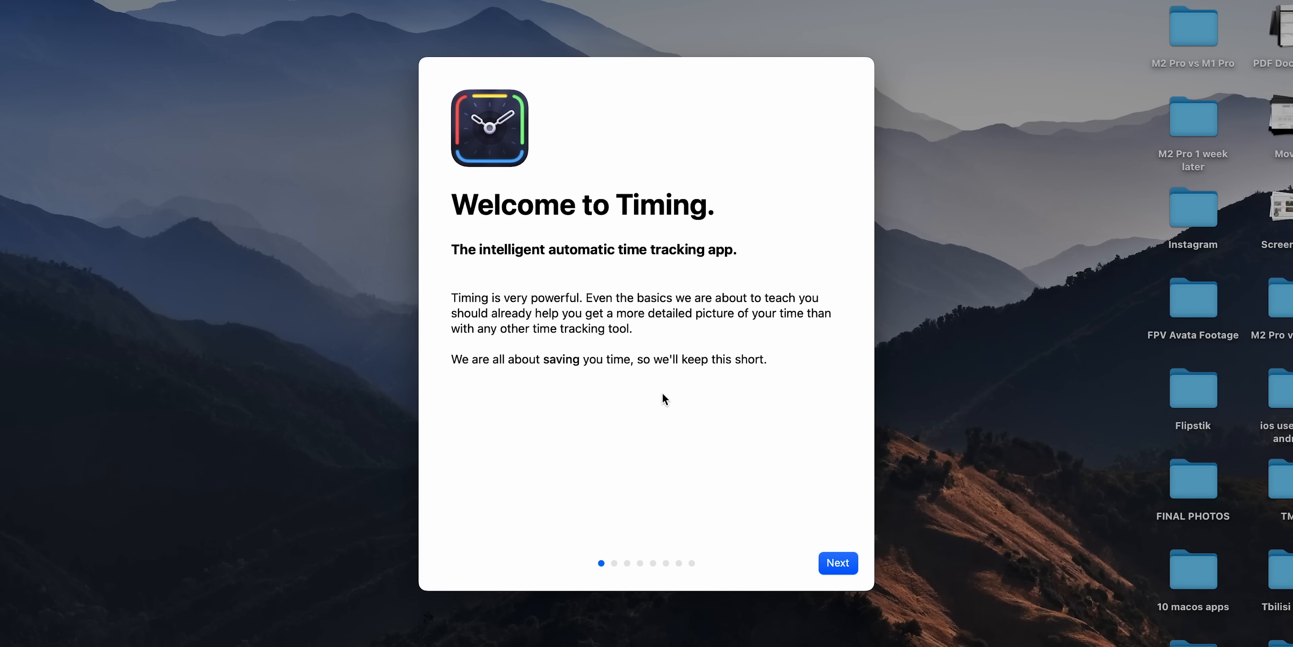
left_click(837, 562)
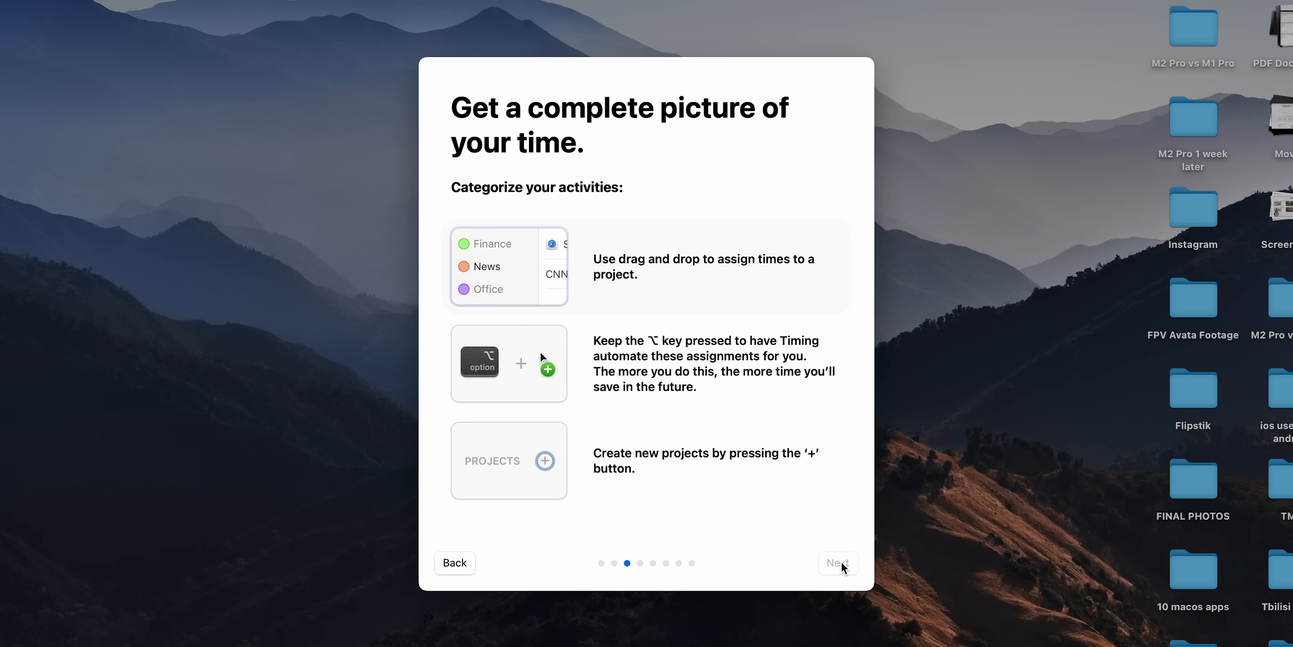
left_click(837, 563)
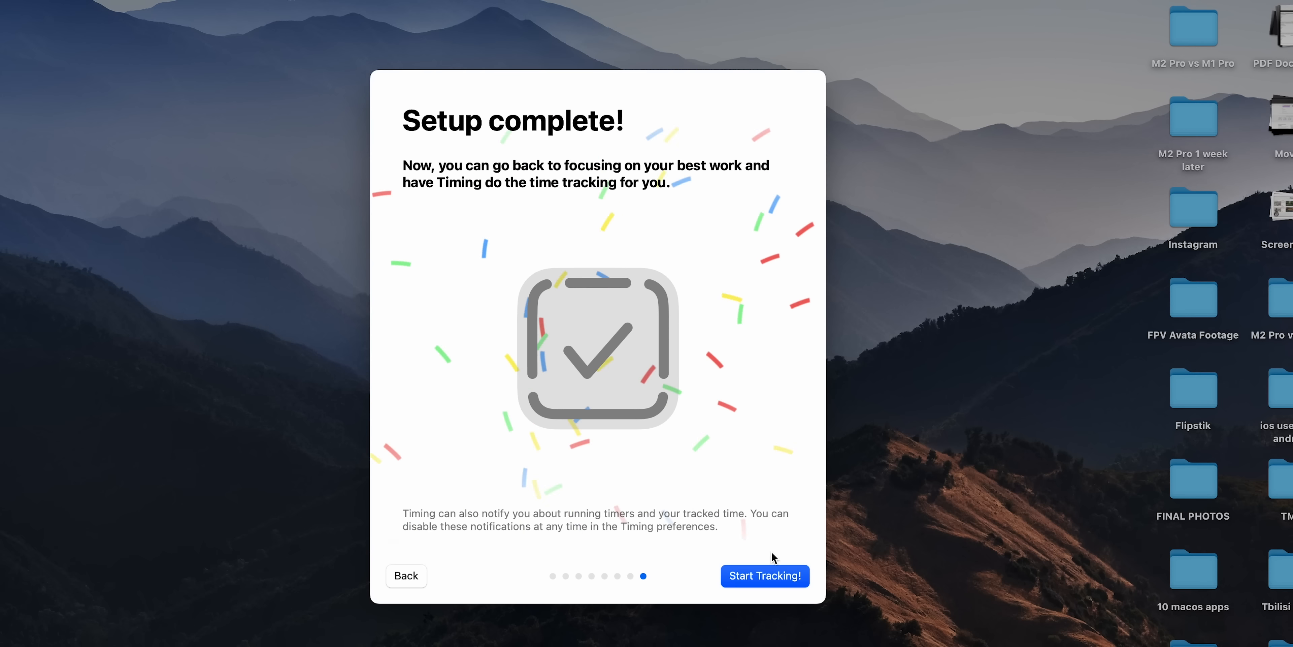
left_click(764, 576)
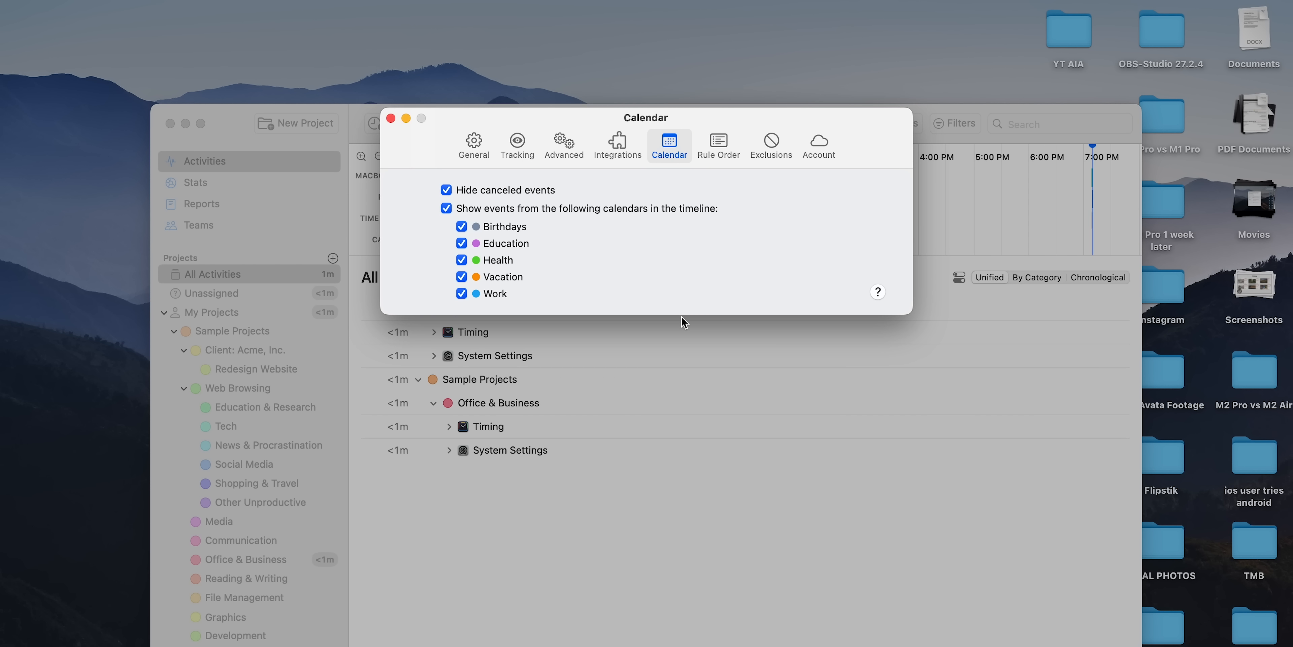
- Create a 'Vids' entry for 3:20–5:20 PM, then view Teams and return to Activities
left_click(390, 118)
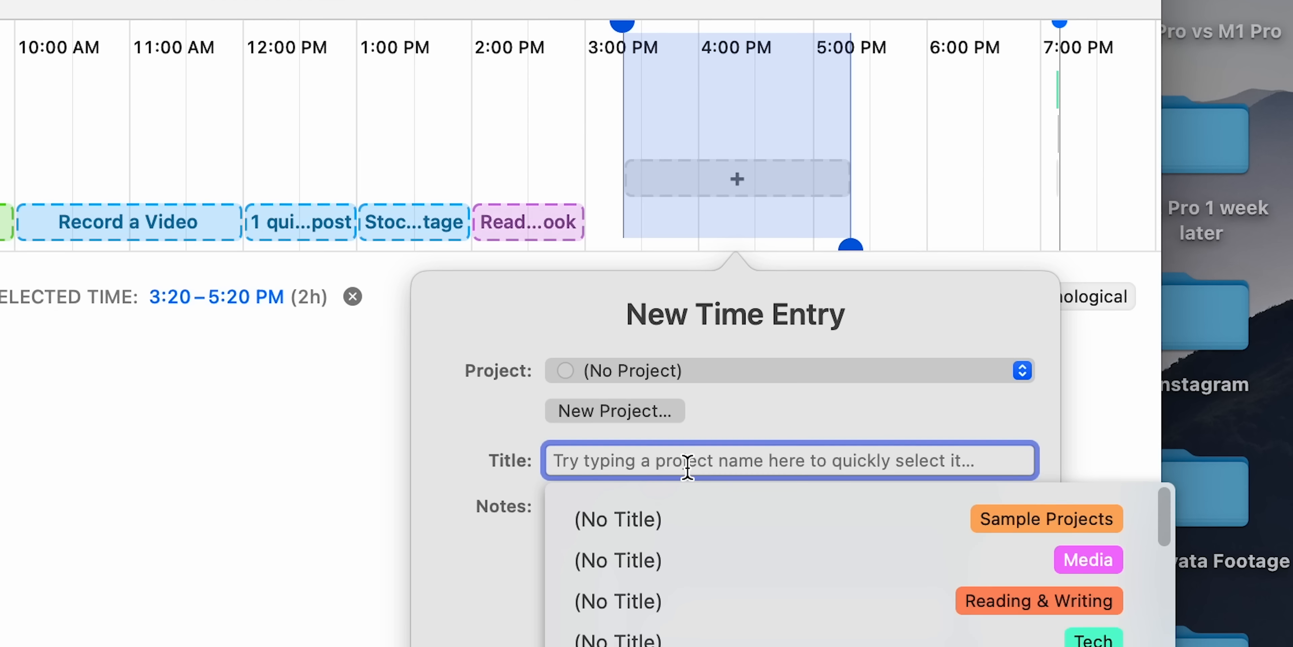
type("Vid")
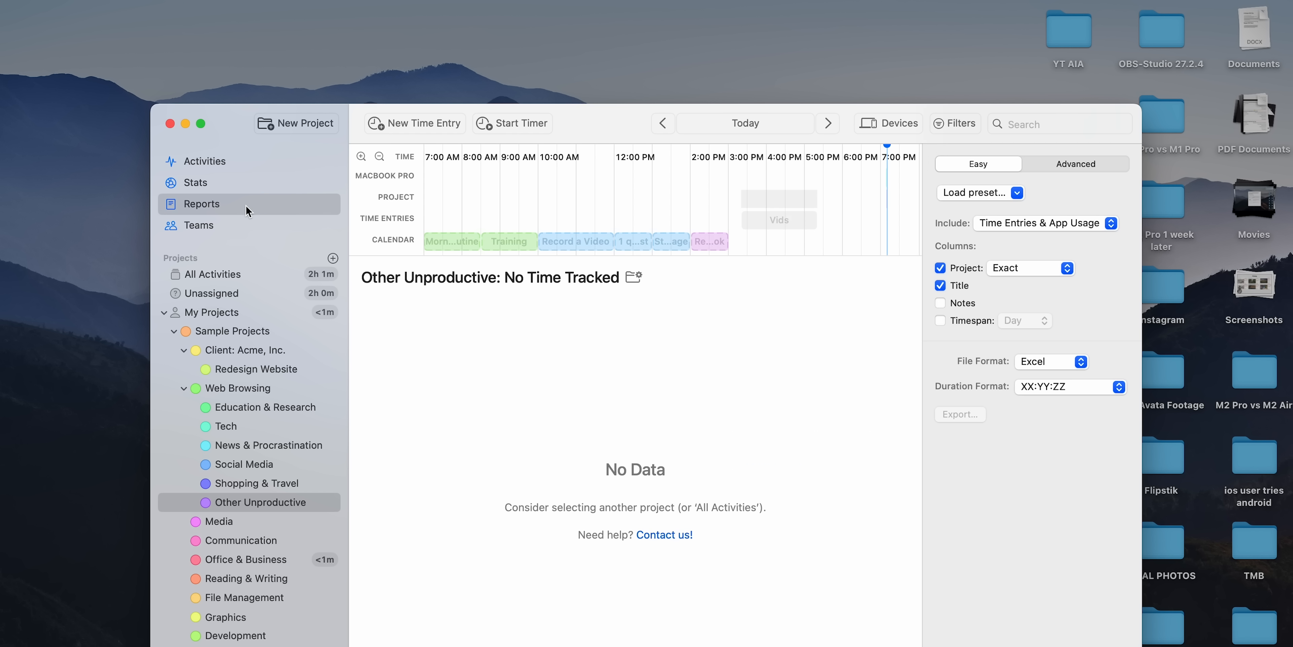
left_click(198, 225)
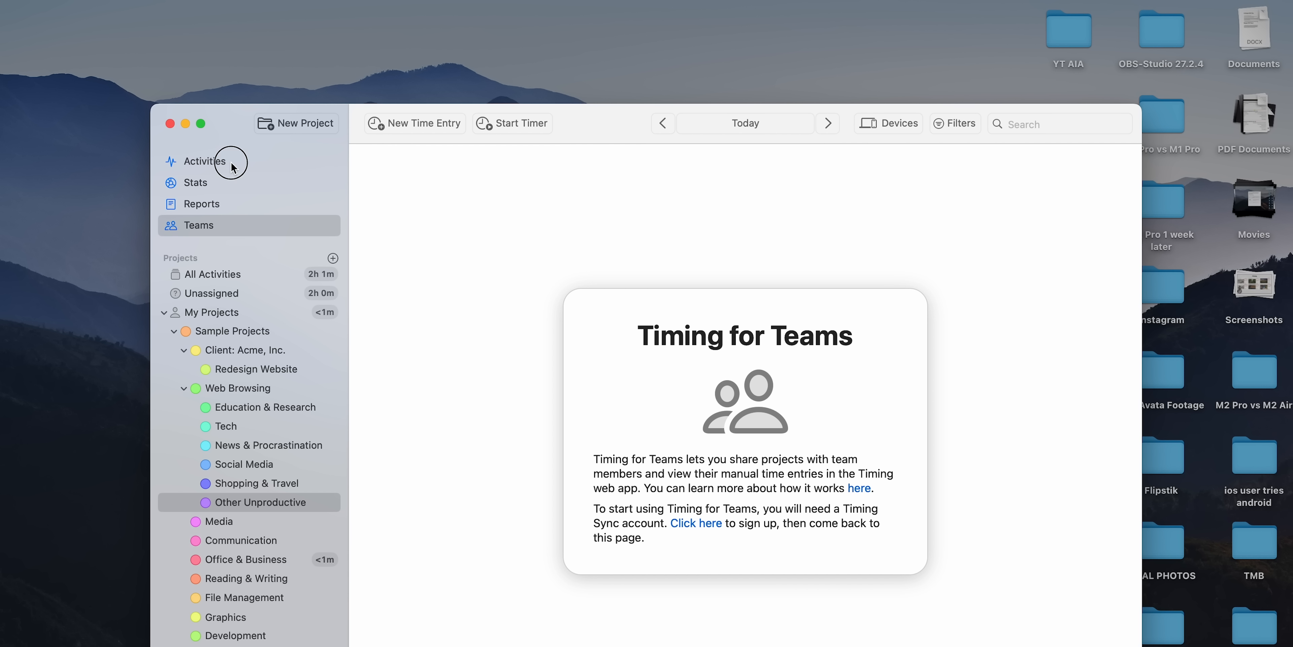
left_click(203, 161)
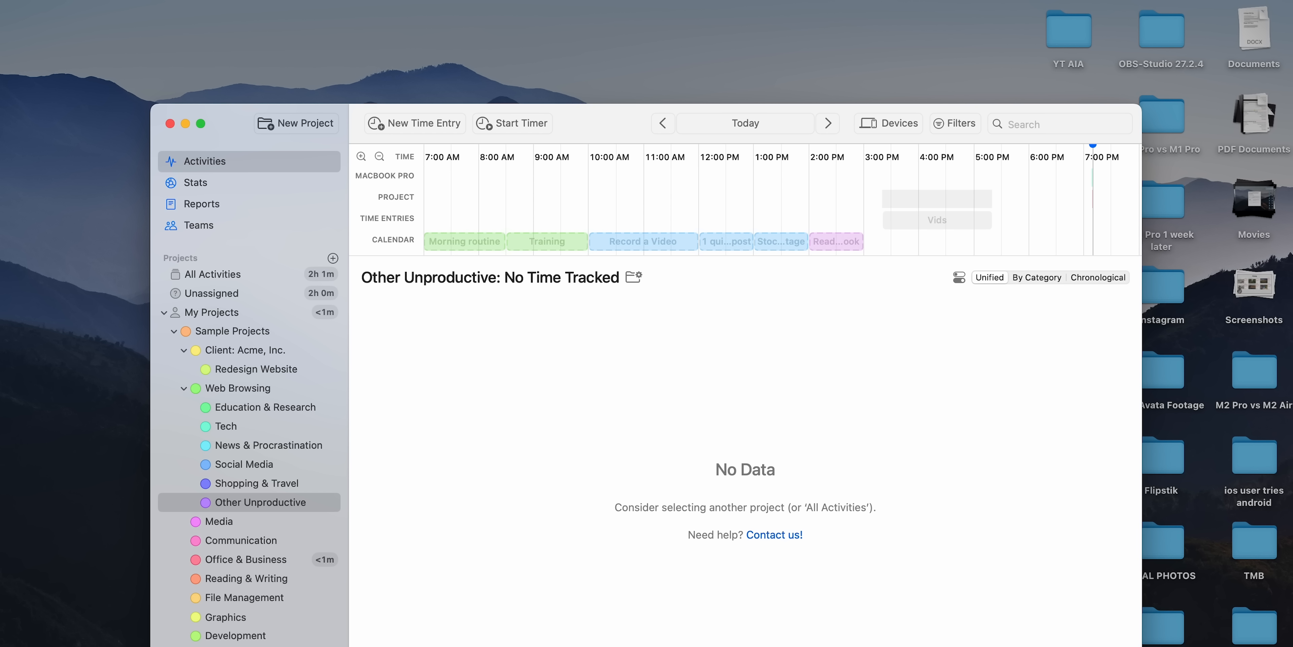